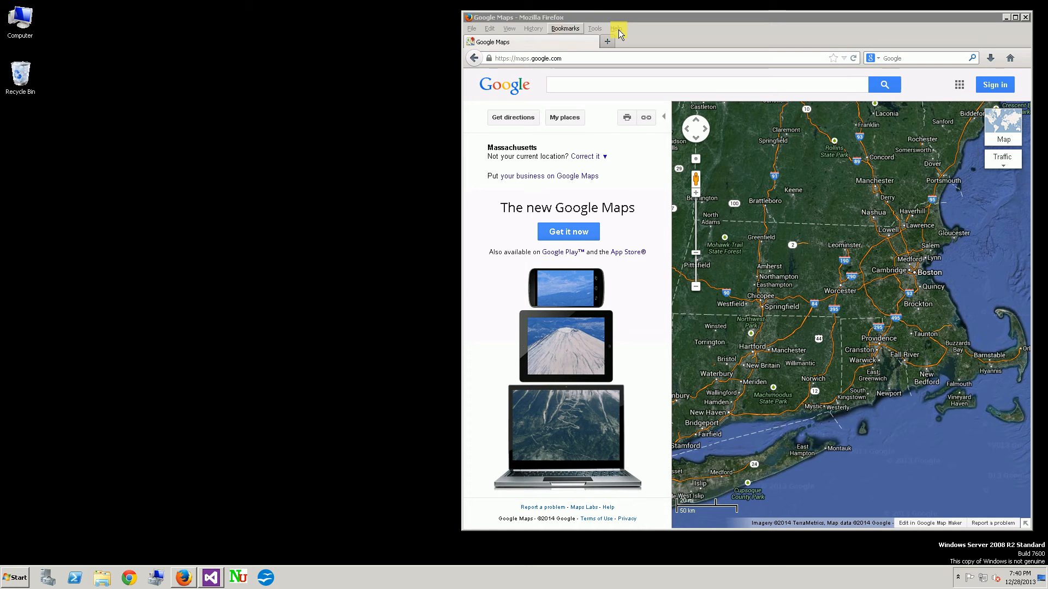
{"action": "mouse_move", "coordinate": [593, 29]}
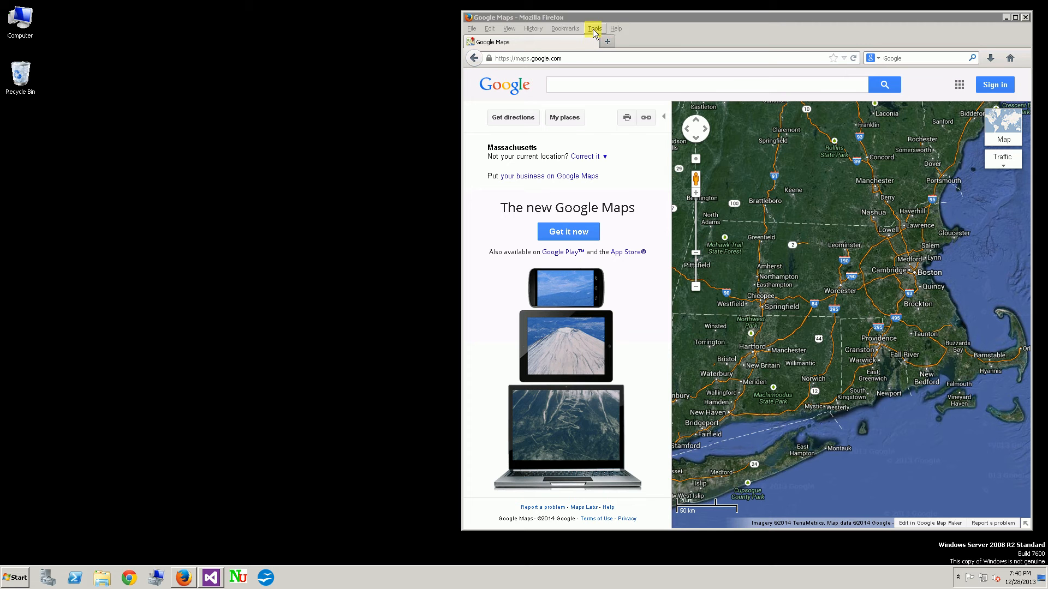
- Launch Selenium IDE from Firefox's Tools menu beside the Google Maps page
{"action": "left_click", "coordinate": [593, 28]}
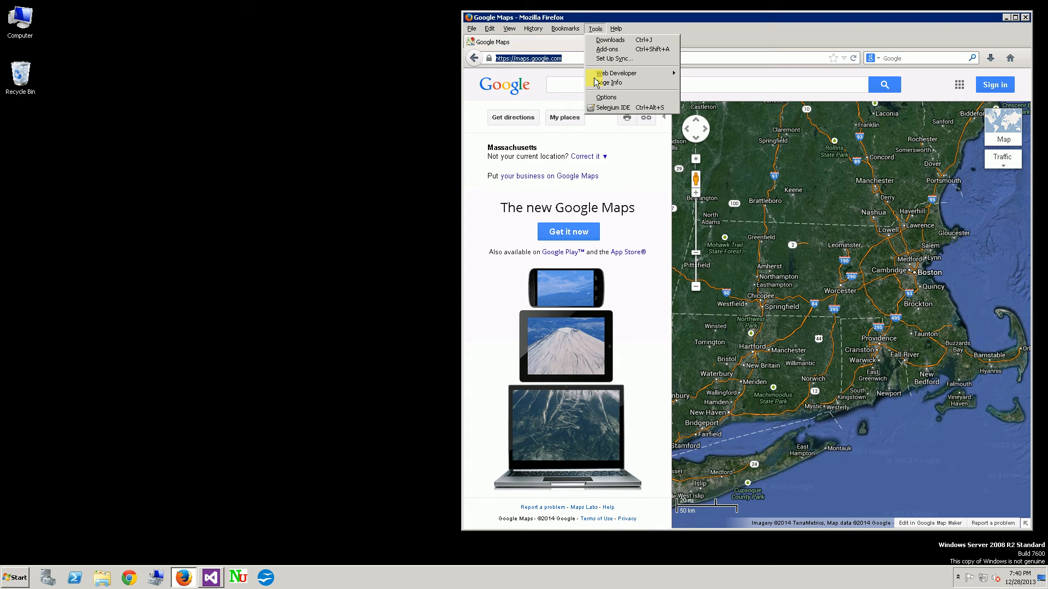
{"action": "mouse_move", "coordinate": [609, 108]}
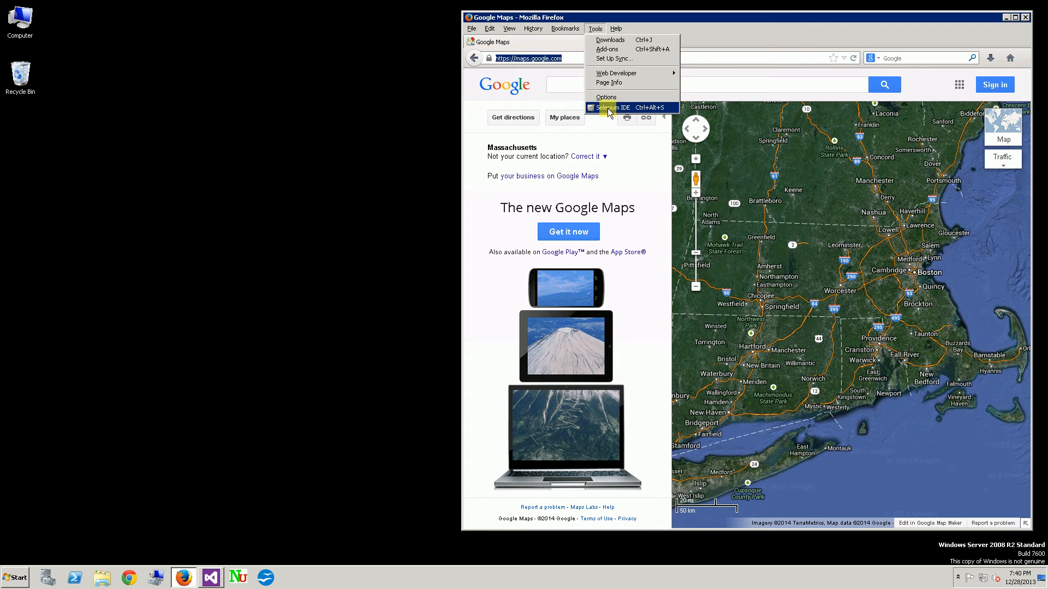
{"action": "left_click", "coordinate": [612, 107]}
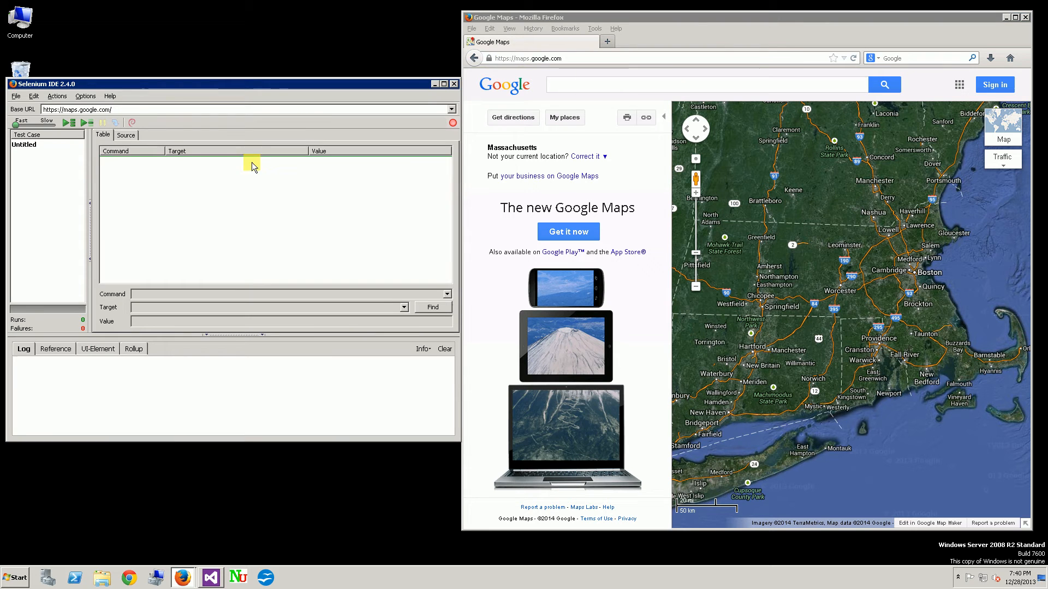
{"action": "mouse_move", "coordinate": [277, 182]}
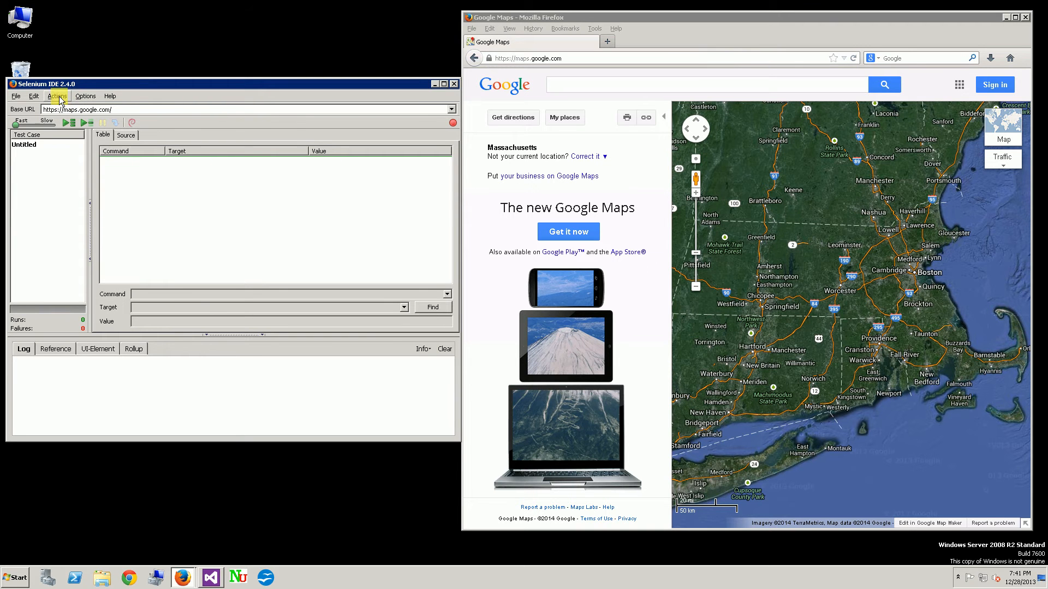
- Start recording the empty untitled test case via the Actions menu
{"action": "left_click", "coordinate": [57, 96]}
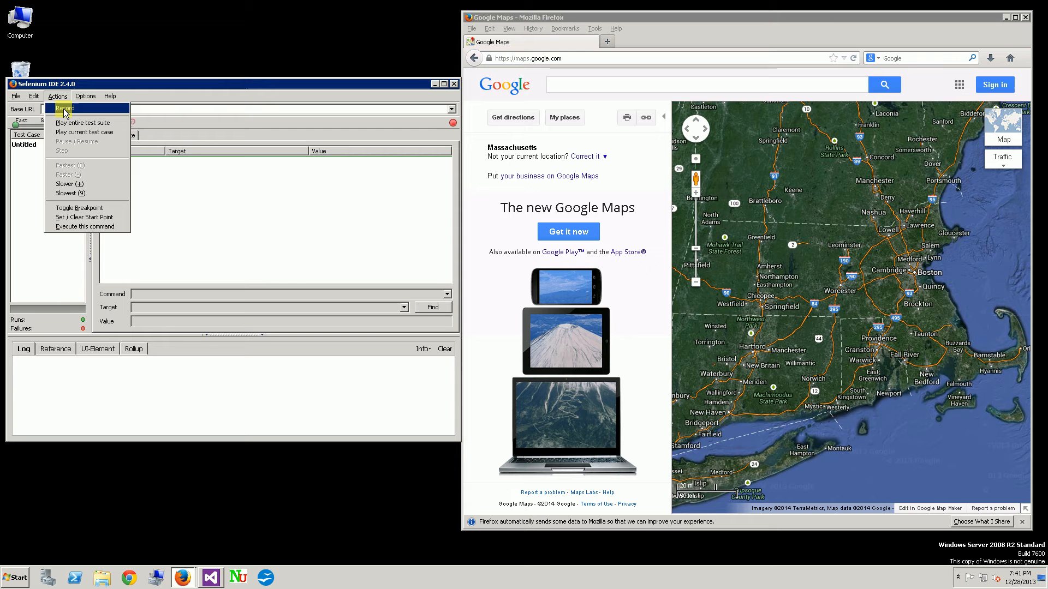
{"action": "left_click", "coordinate": [65, 108]}
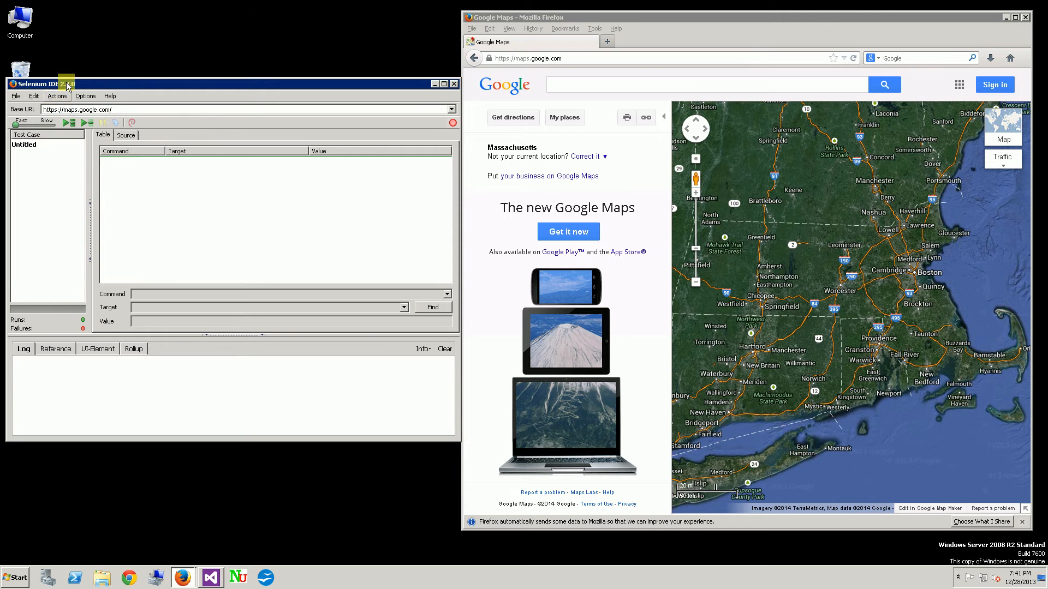
{"action": "mouse_move", "coordinate": [206, 124]}
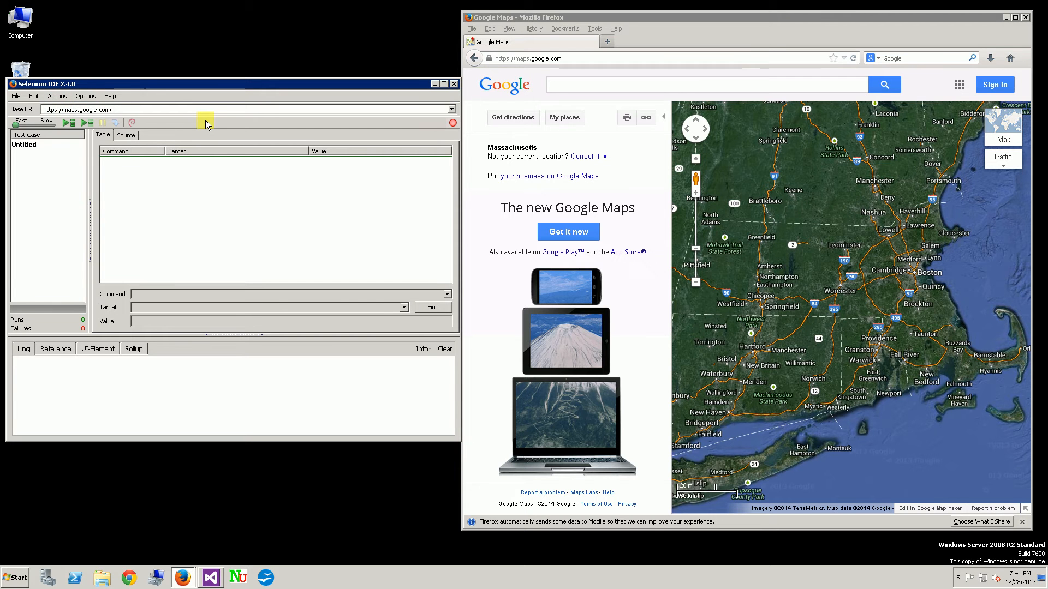
- Search Google Maps for 'cleveland, oh' and hide the side panel to widen the map
{"action": "left_click", "coordinate": [708, 85]}
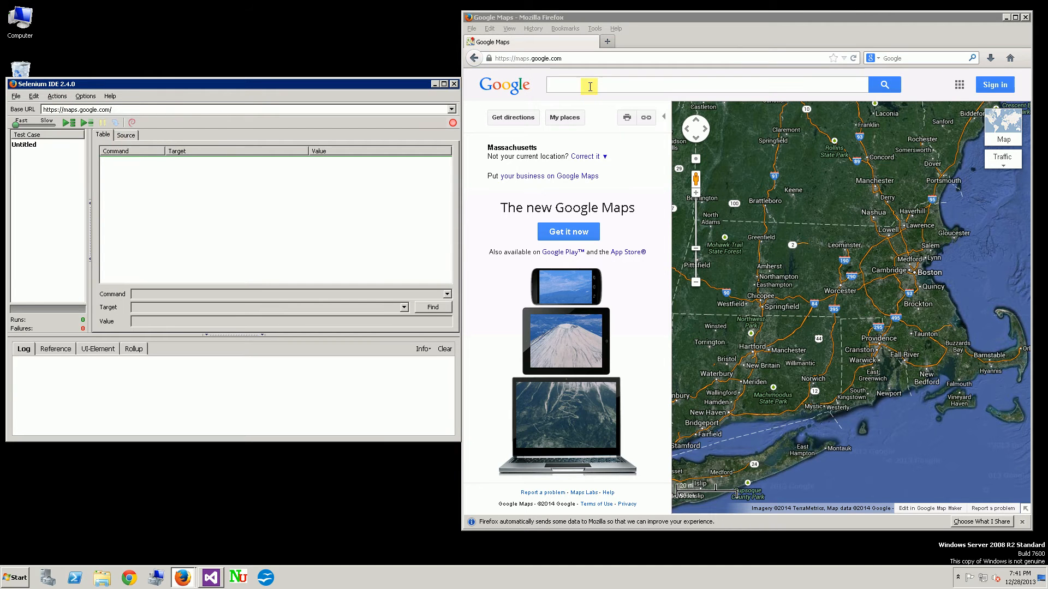
{"action": "type", "text": "c"}
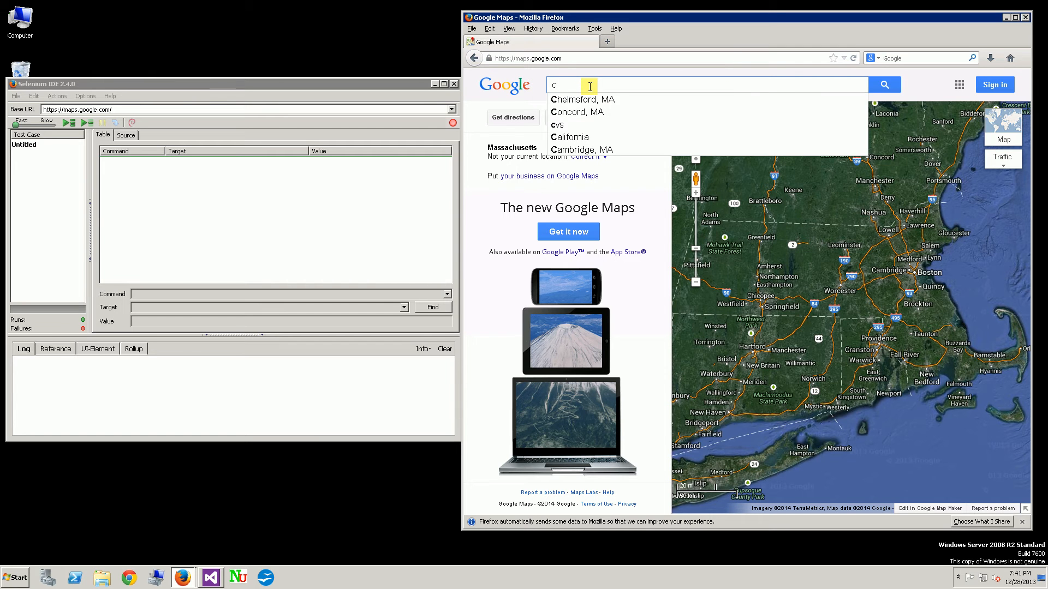
{"action": "type", "text": "leveland, oh"}
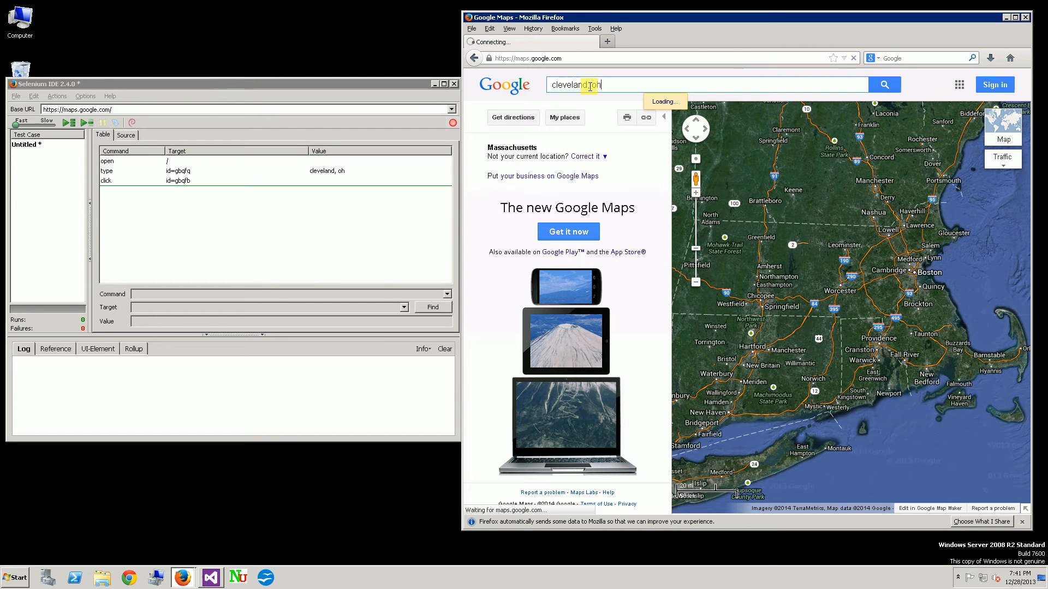
{"action": "left_click", "coordinate": [884, 84]}
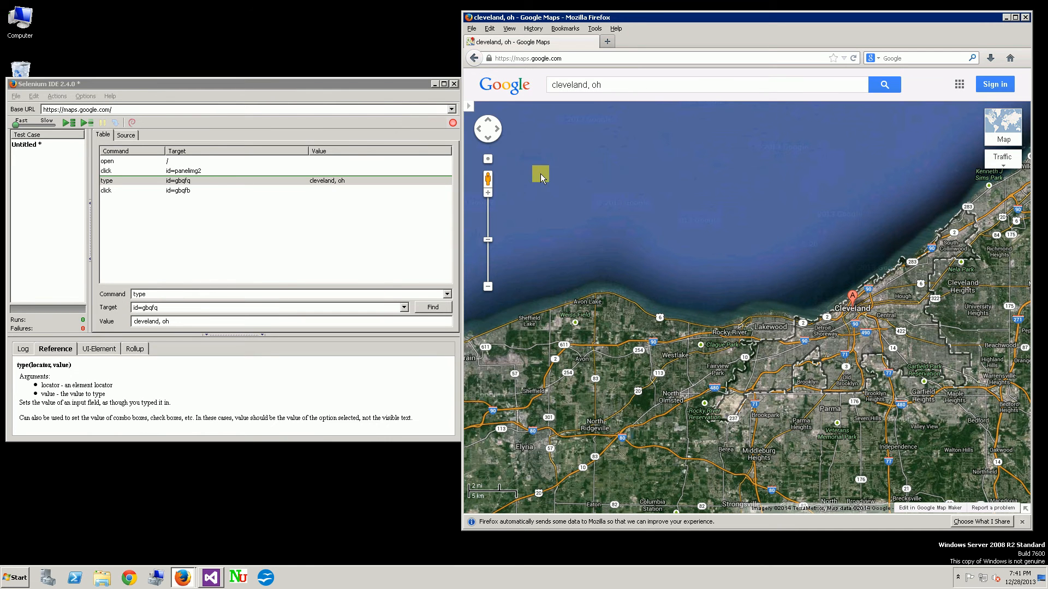
- Pan the map south, north over the lake, then east toward Cleveland
{"action": "left_click", "coordinate": [488, 142]}
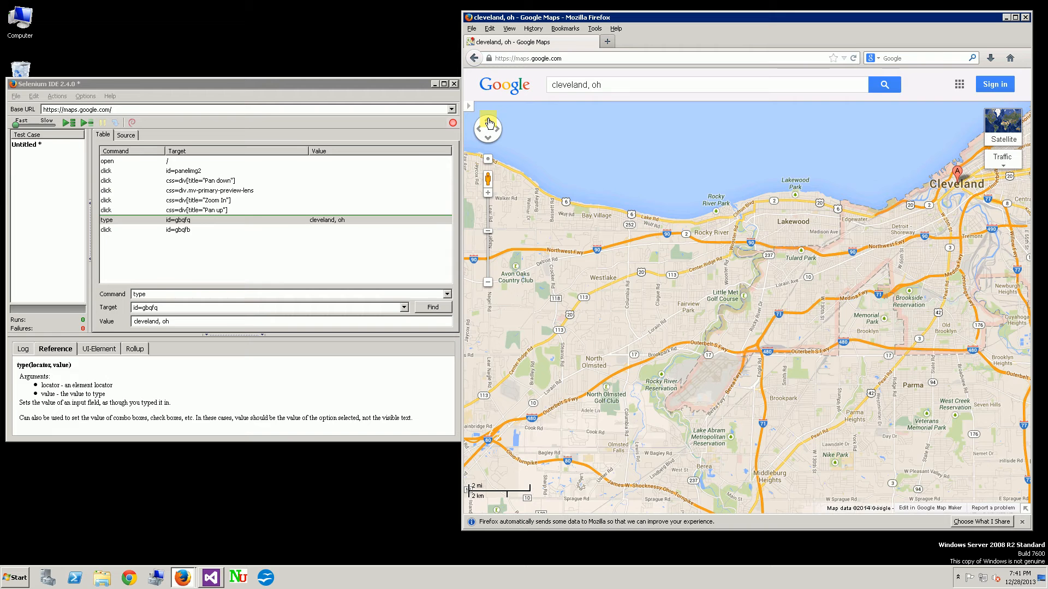
{"action": "left_click", "coordinate": [488, 124]}
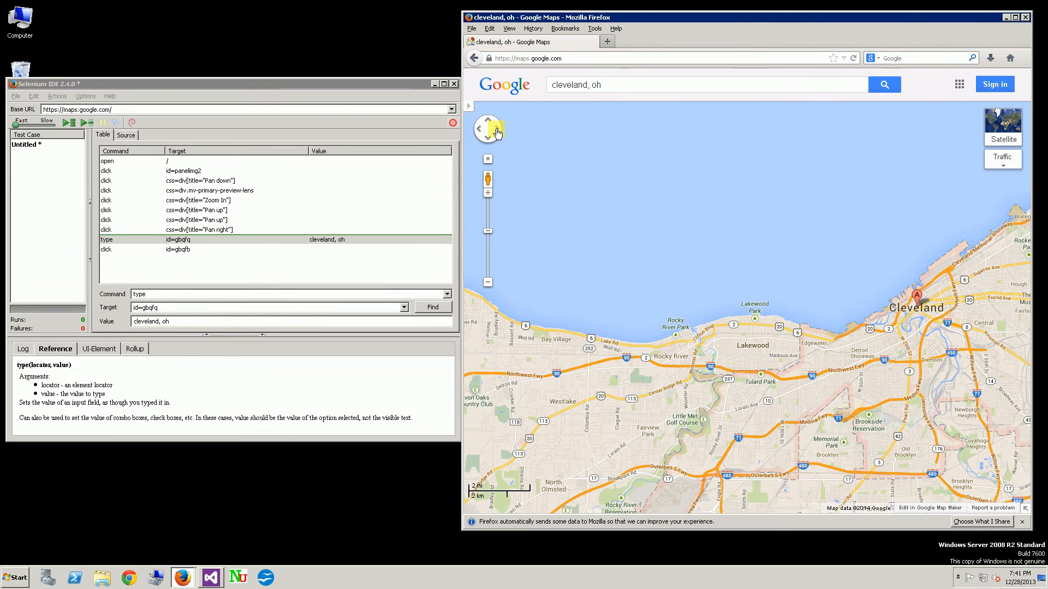
{"action": "left_click", "coordinate": [497, 113]}
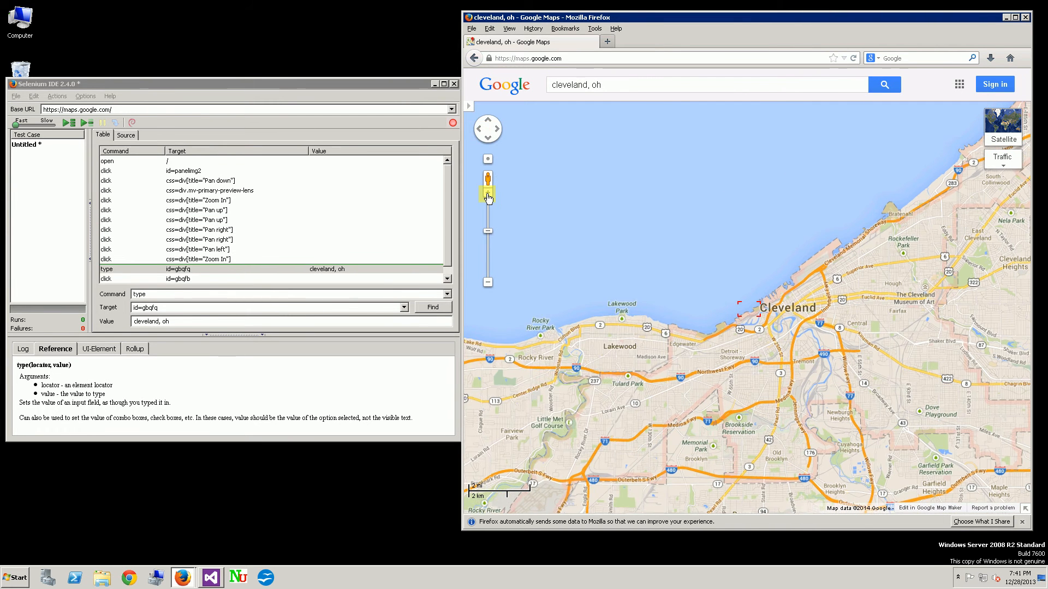
- Zoom into Cleveland in satellite view down to individual houses
{"action": "left_click", "coordinate": [488, 196]}
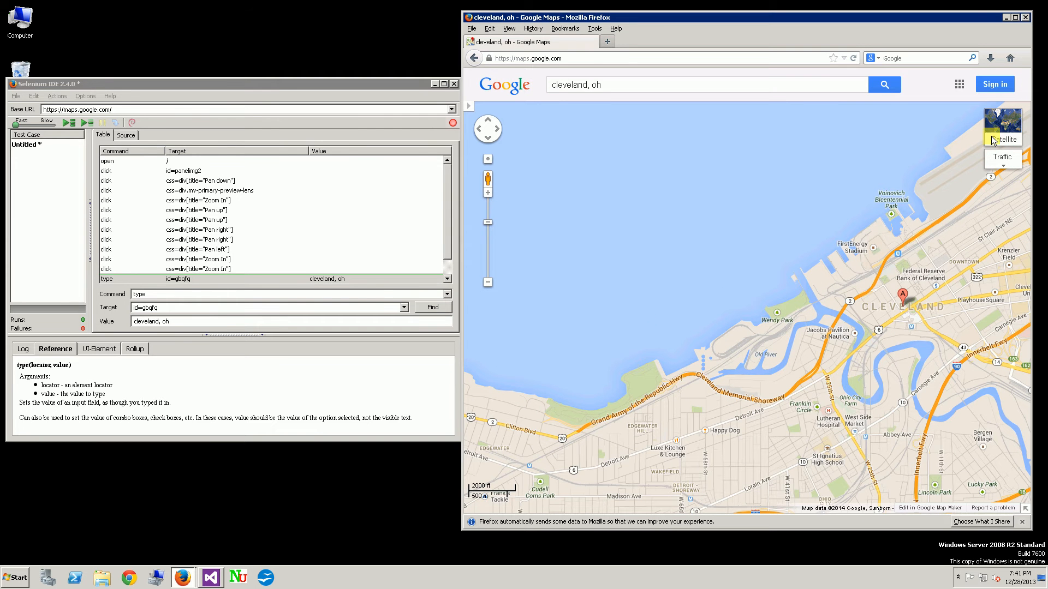
{"action": "left_click", "coordinate": [1003, 127]}
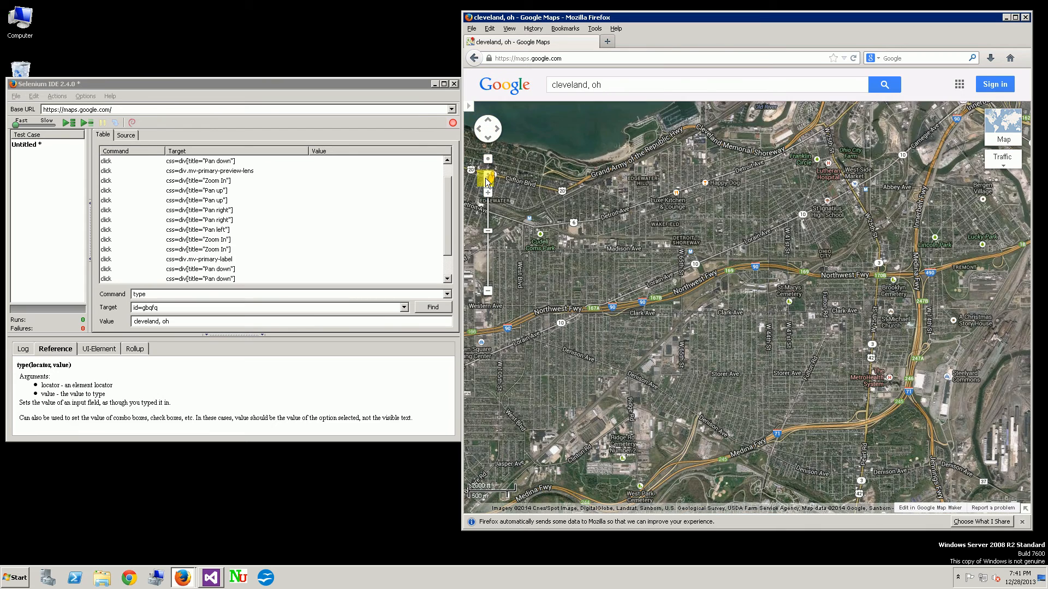
{"action": "left_click", "coordinate": [487, 174]}
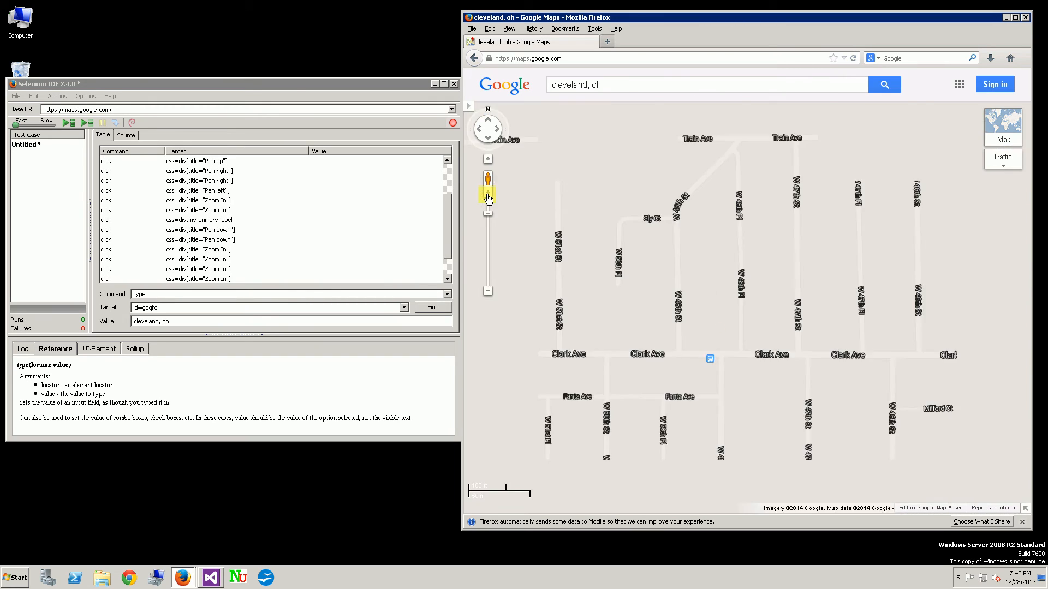
{"action": "left_click", "coordinate": [488, 198]}
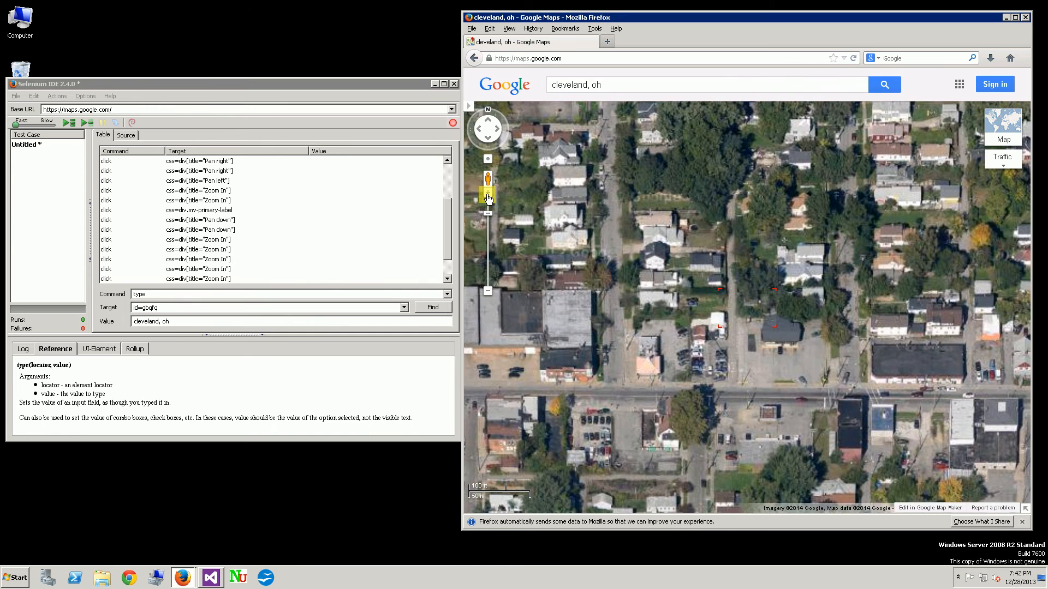
{"action": "left_click", "coordinate": [488, 197]}
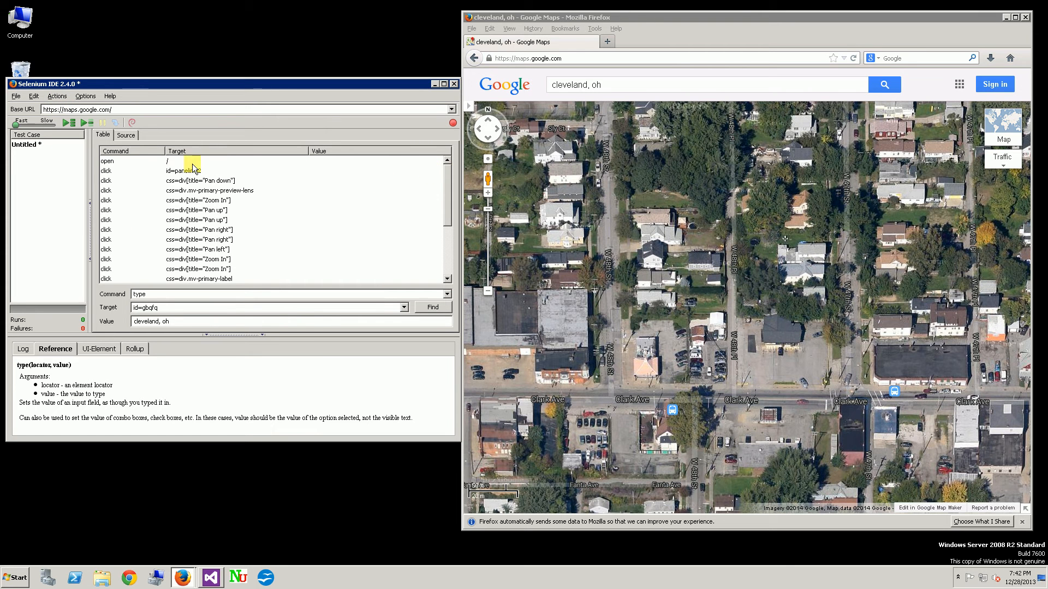
- Select the first 'open' command and execute it on its own
{"action": "left_click", "coordinate": [107, 161]}
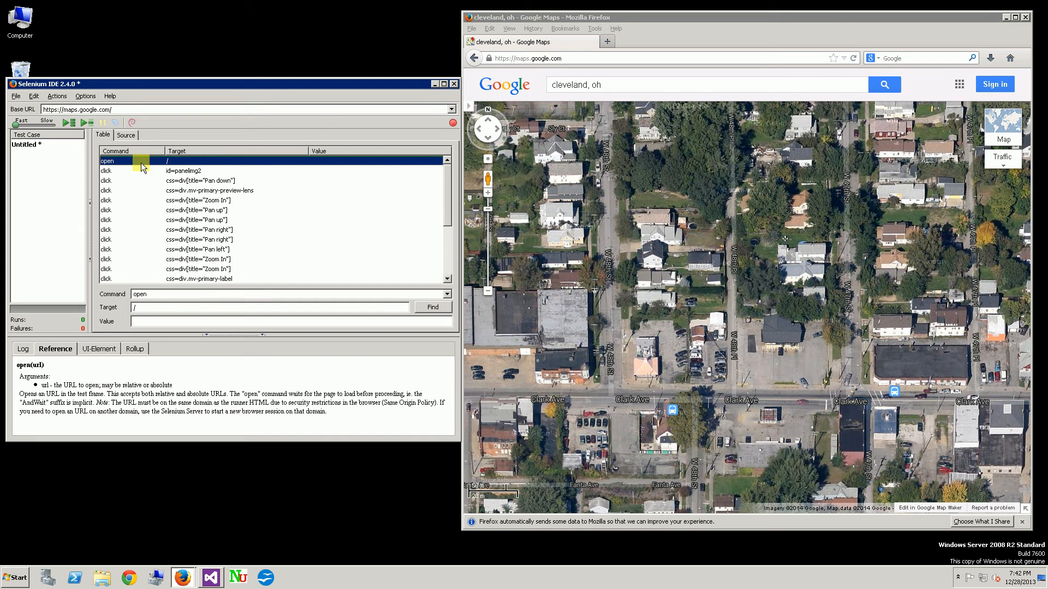
{"action": "right_click", "coordinate": [133, 161]}
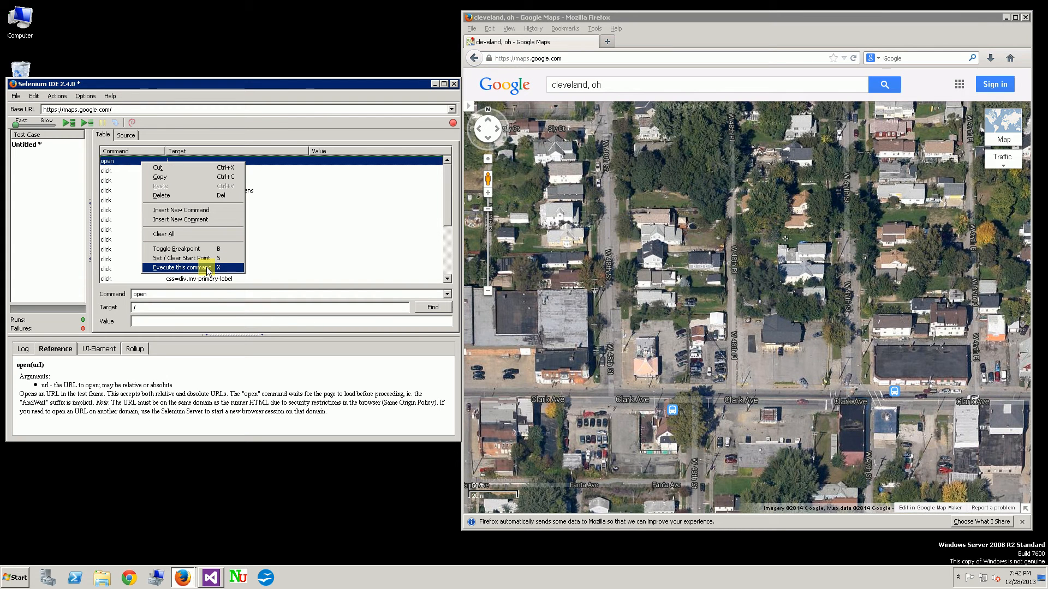
{"action": "left_click", "coordinate": [181, 267]}
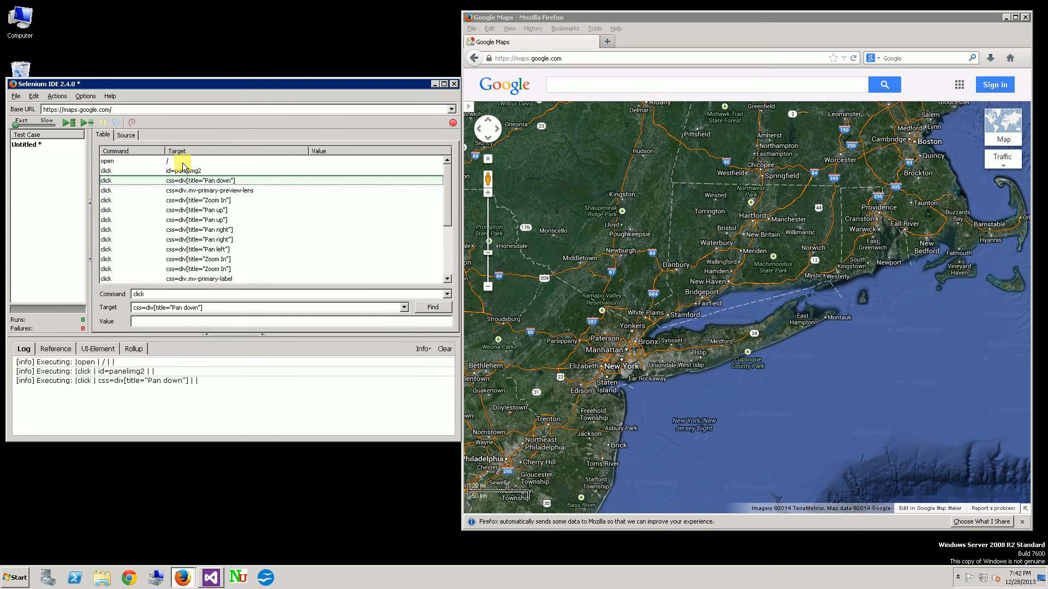
- Show the Reference documentation for the 'open' step at the top of the test
{"action": "left_click", "coordinate": [209, 190]}
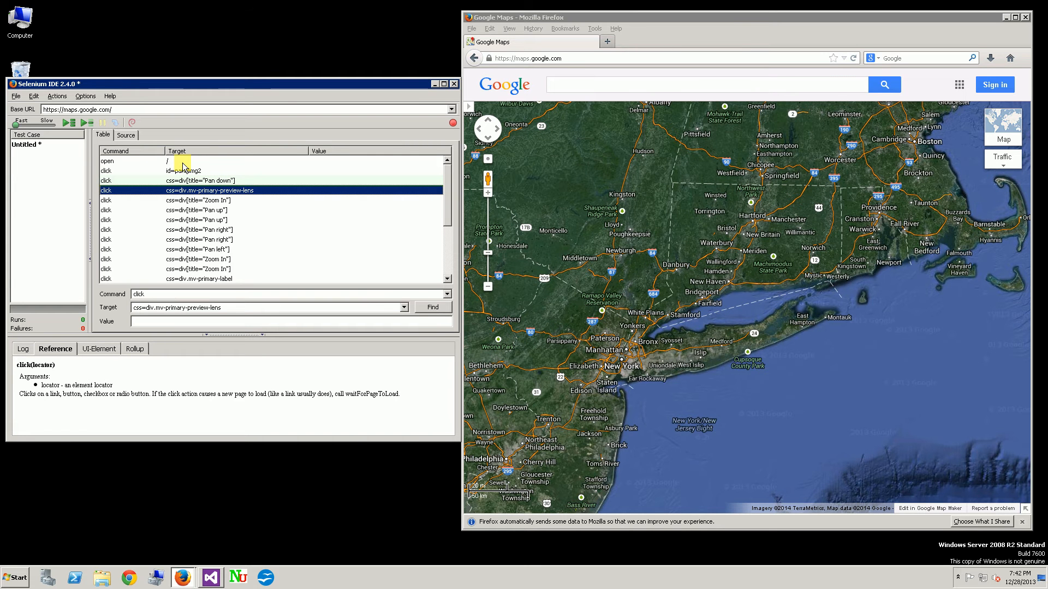
{"action": "left_click", "coordinate": [167, 160]}
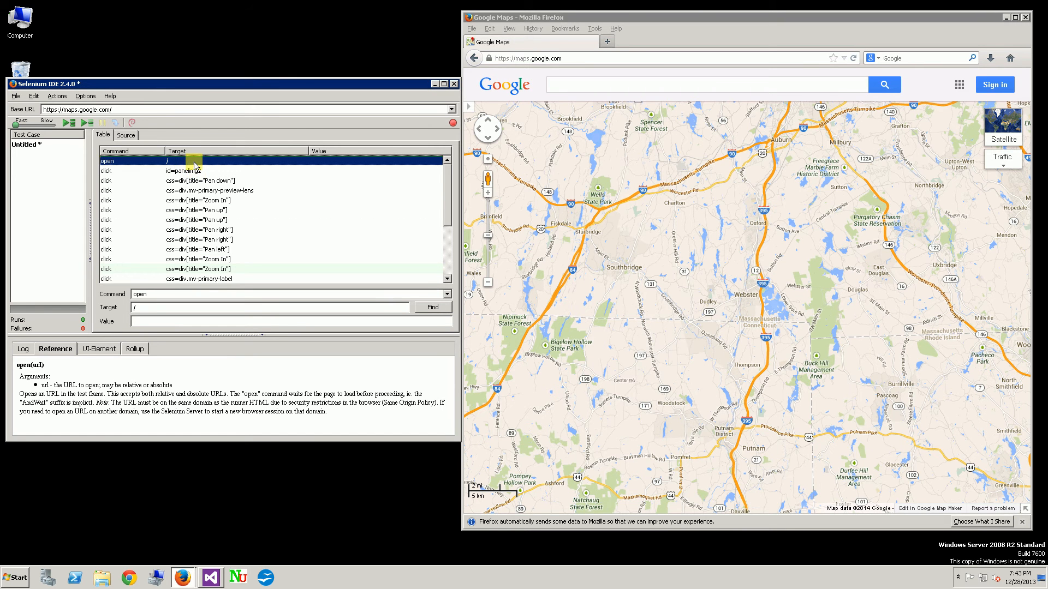
- Insert a new blank command before the 'click id=panelimg2' step
{"action": "right_click", "coordinate": [181, 170]}
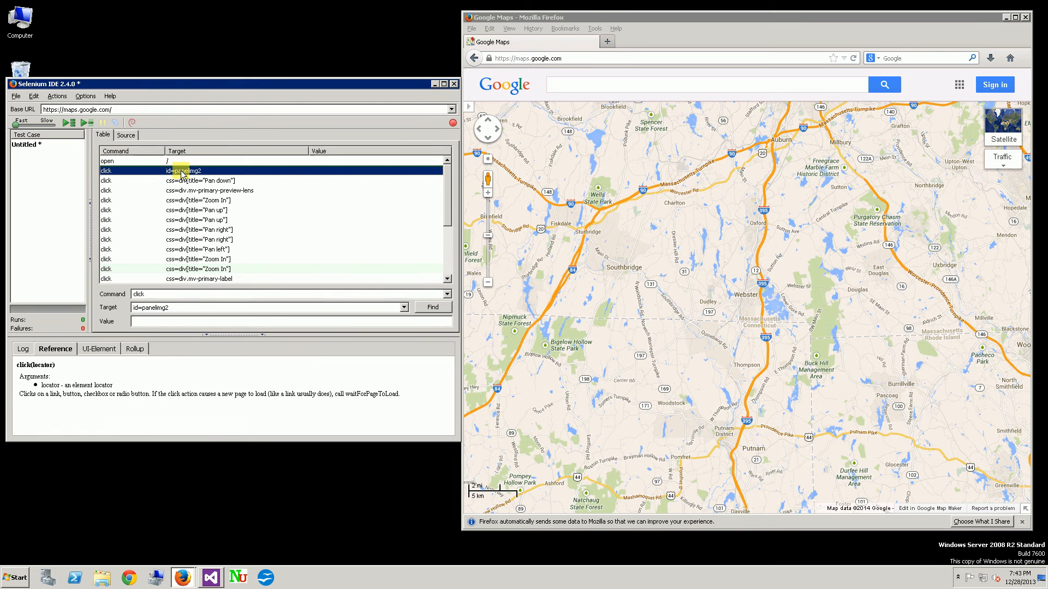
{"action": "left_click", "coordinate": [134, 161]}
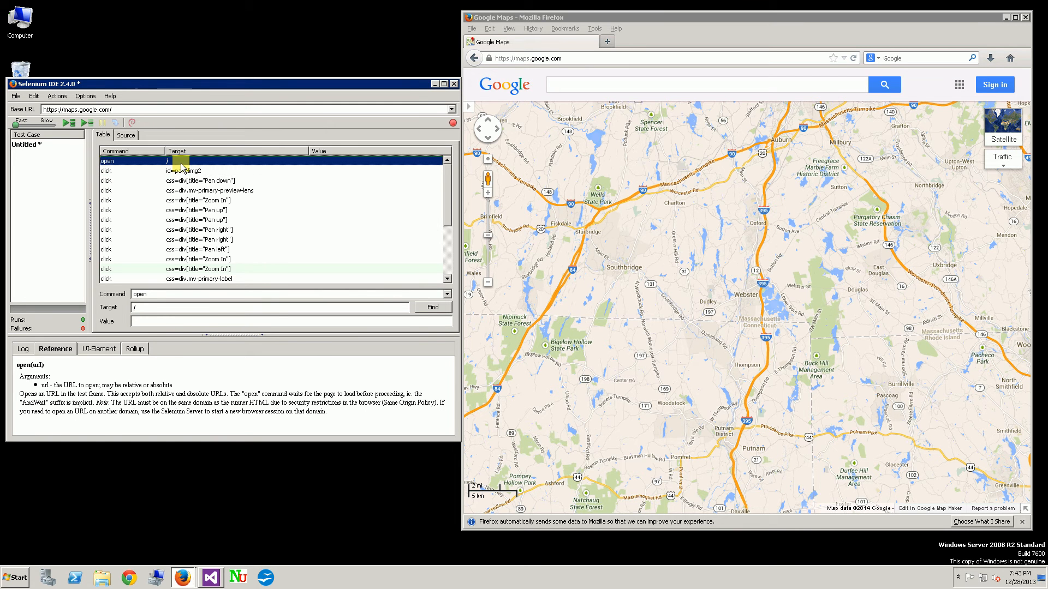
{"action": "right_click", "coordinate": [177, 171]}
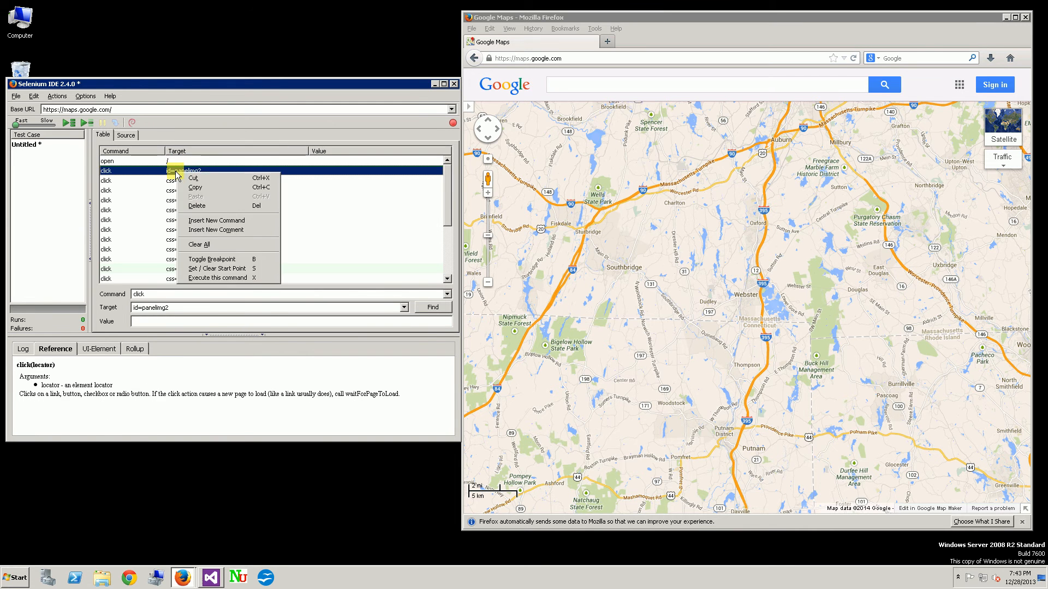
{"action": "mouse_move", "coordinate": [216, 221]}
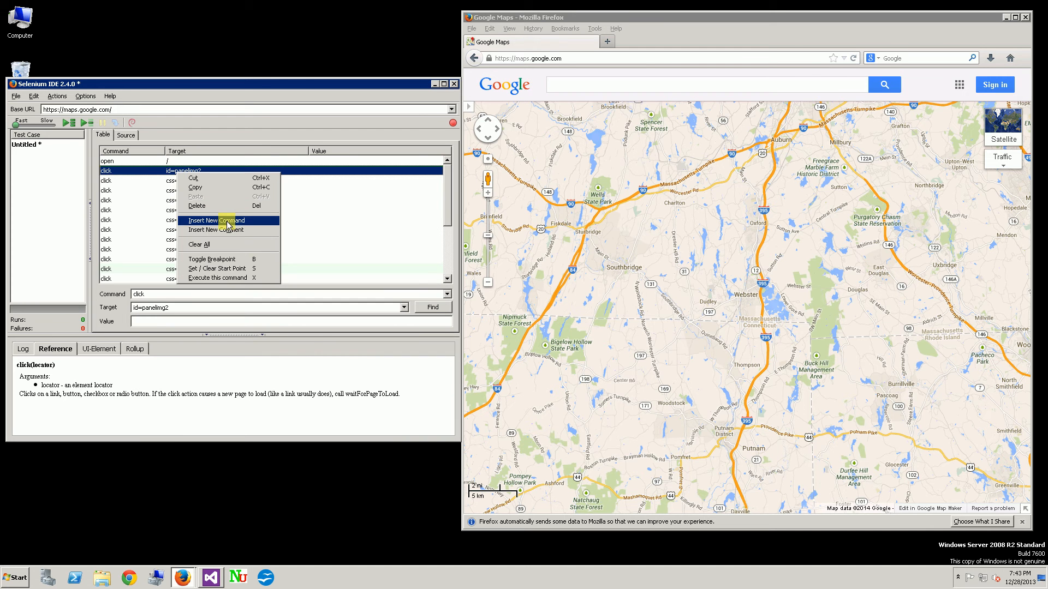
{"action": "left_click", "coordinate": [215, 221]}
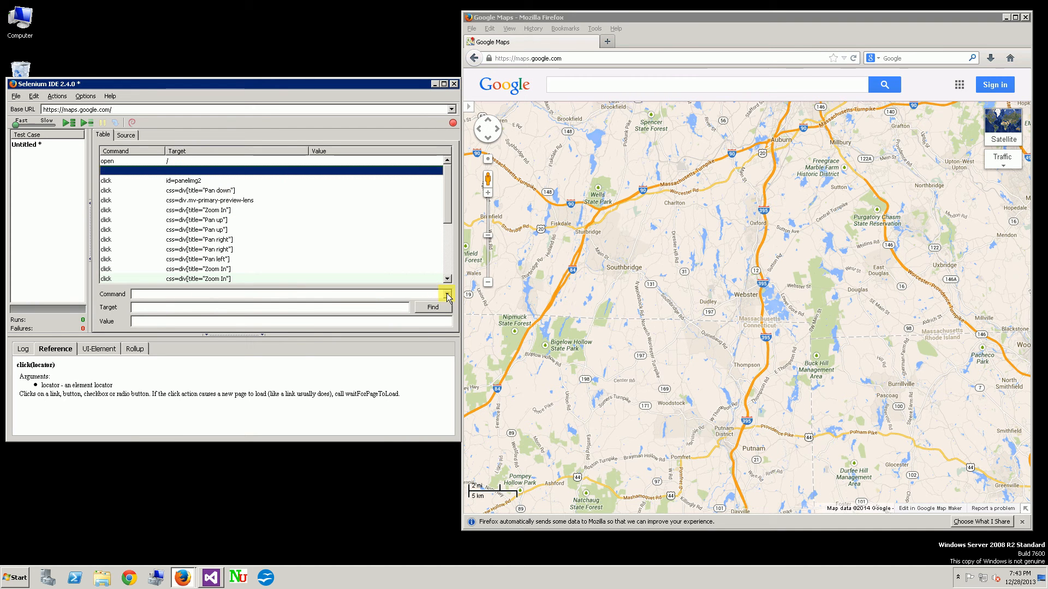
- Make the new step sendKeys with value 'cleveland, oh' and execute it alone
{"action": "left_click", "coordinate": [447, 294]}
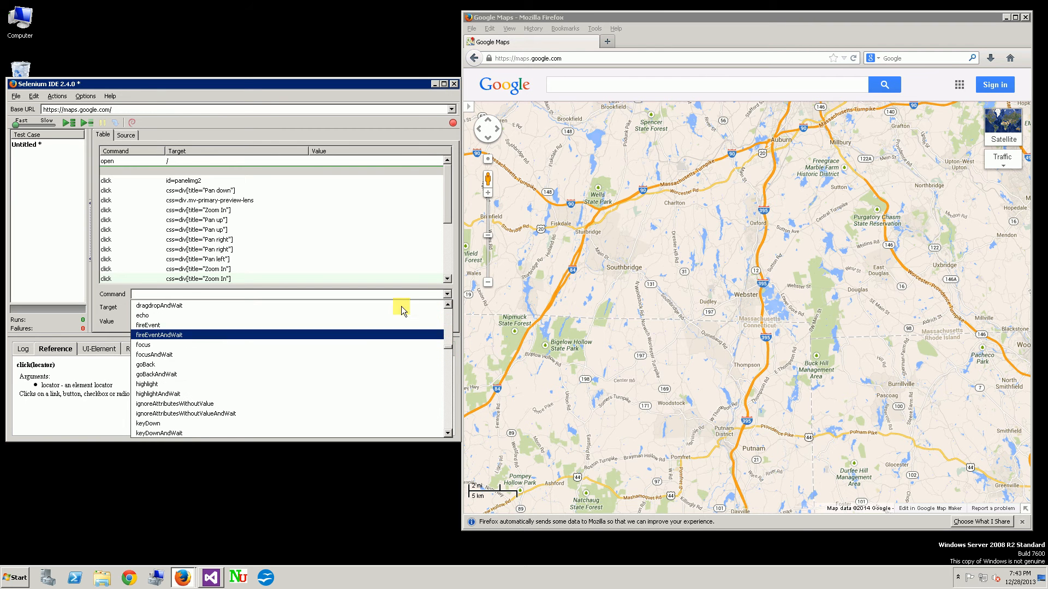
{"action": "mouse_move", "coordinate": [331, 375]}
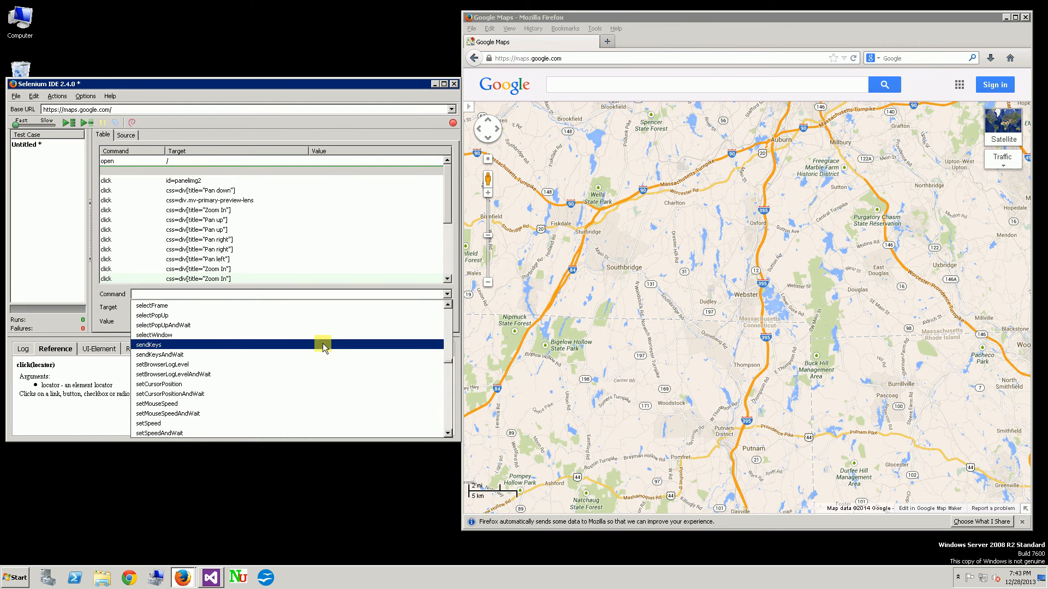
{"action": "left_click", "coordinate": [148, 345]}
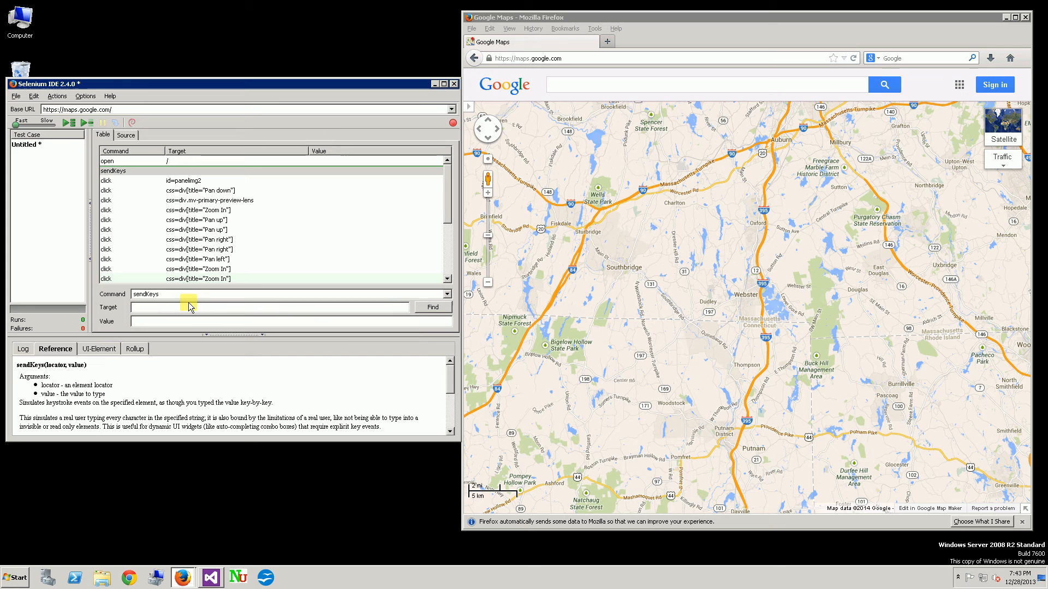
{"action": "left_click", "coordinate": [432, 307]}
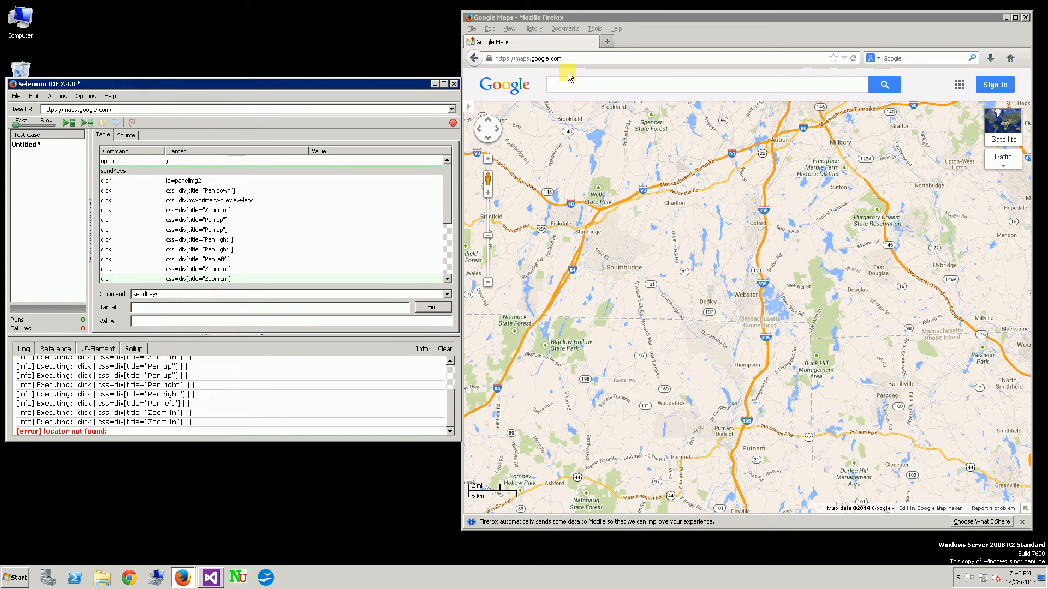
{"action": "left_click", "coordinate": [702, 84]}
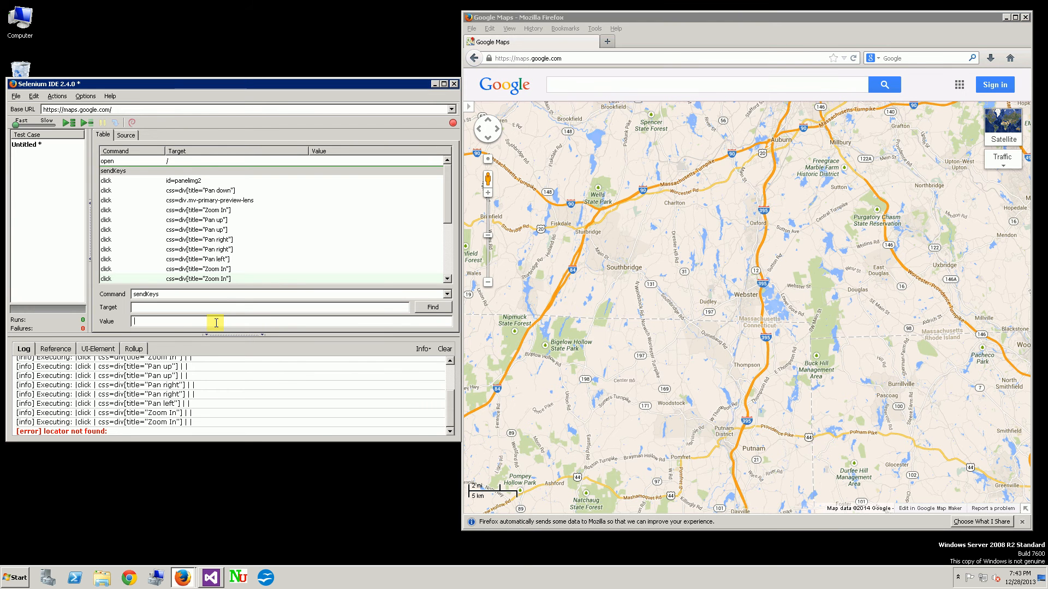
{"action": "type", "text": "clenve"}
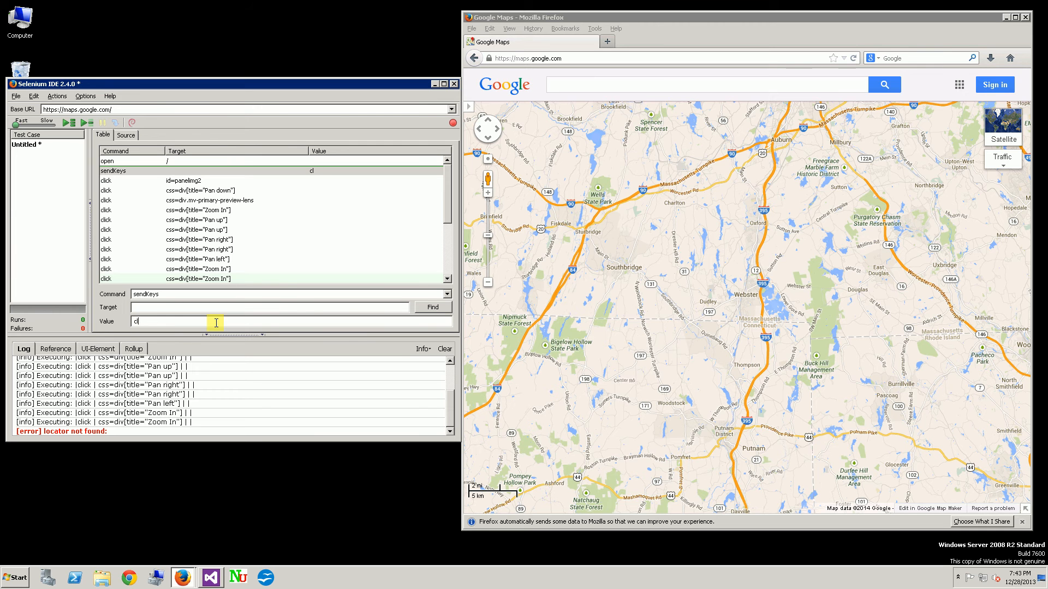
{"action": "type", "text": "eveland,"}
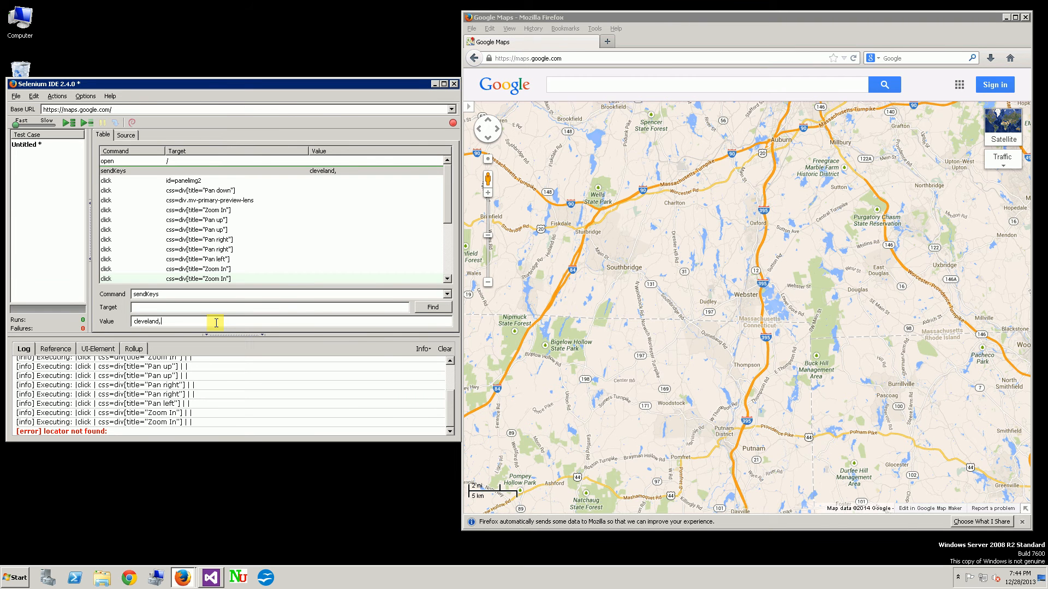
{"action": "type", "text": "oh"}
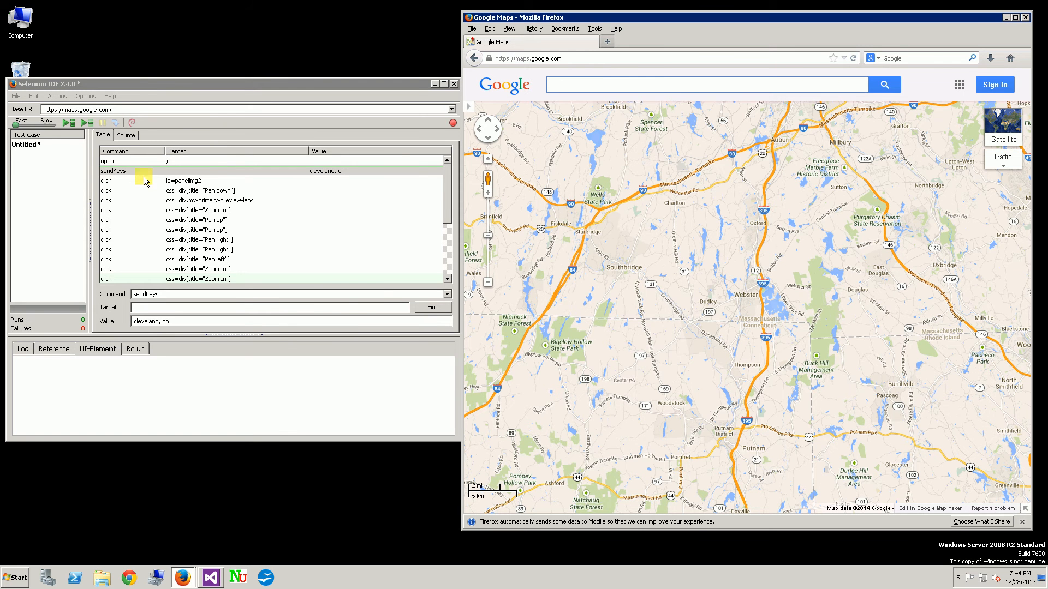
{"action": "right_click", "coordinate": [146, 170]}
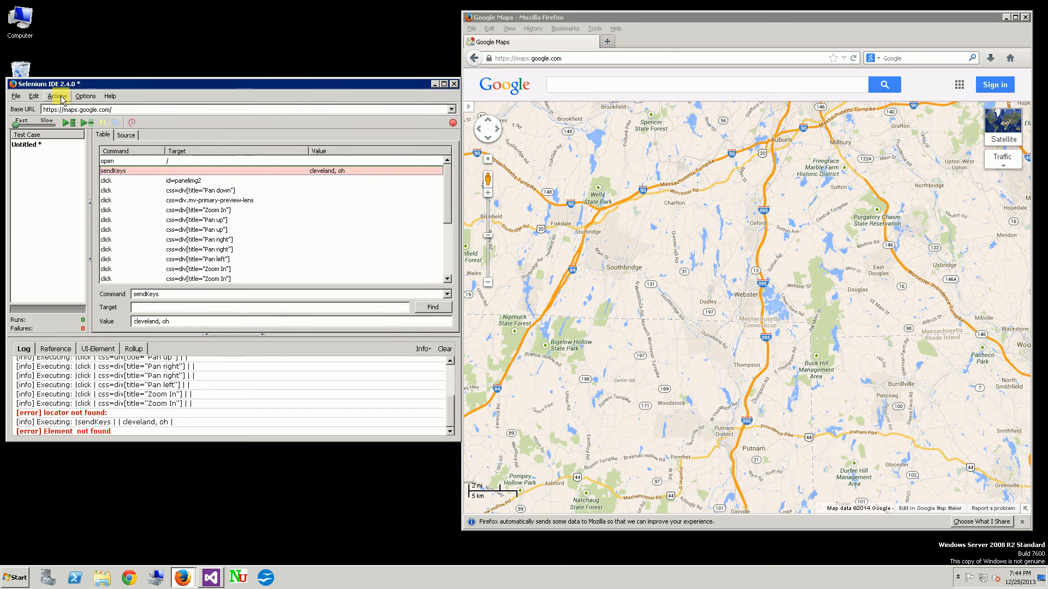
- Record typing 'cleveland' into the Maps search box and submitting the search
{"action": "left_click", "coordinate": [58, 95]}
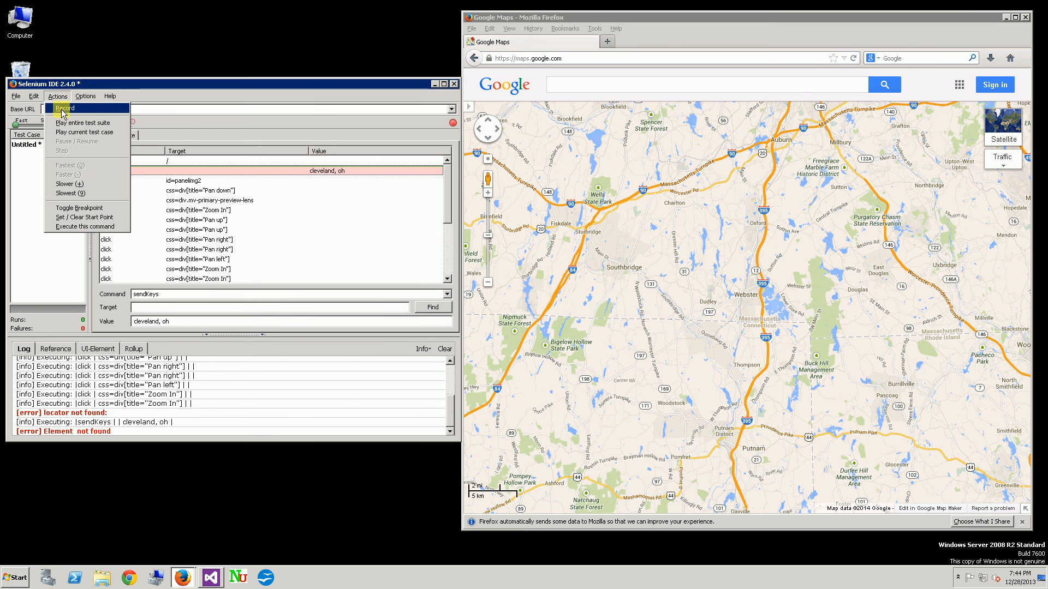
{"action": "left_click", "coordinate": [65, 108]}
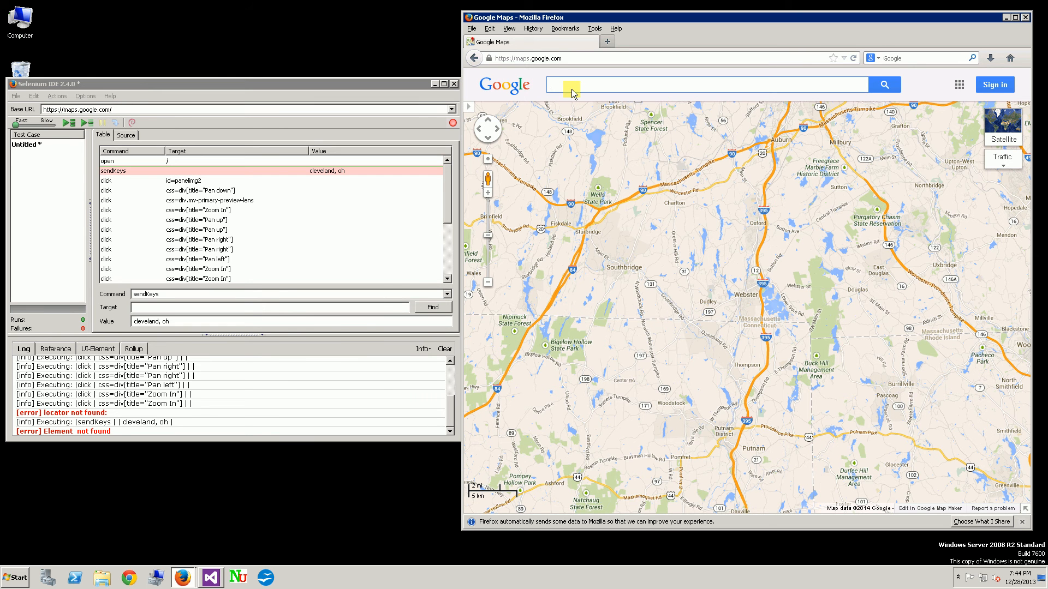
{"action": "type", "text": "cleveland,oh"}
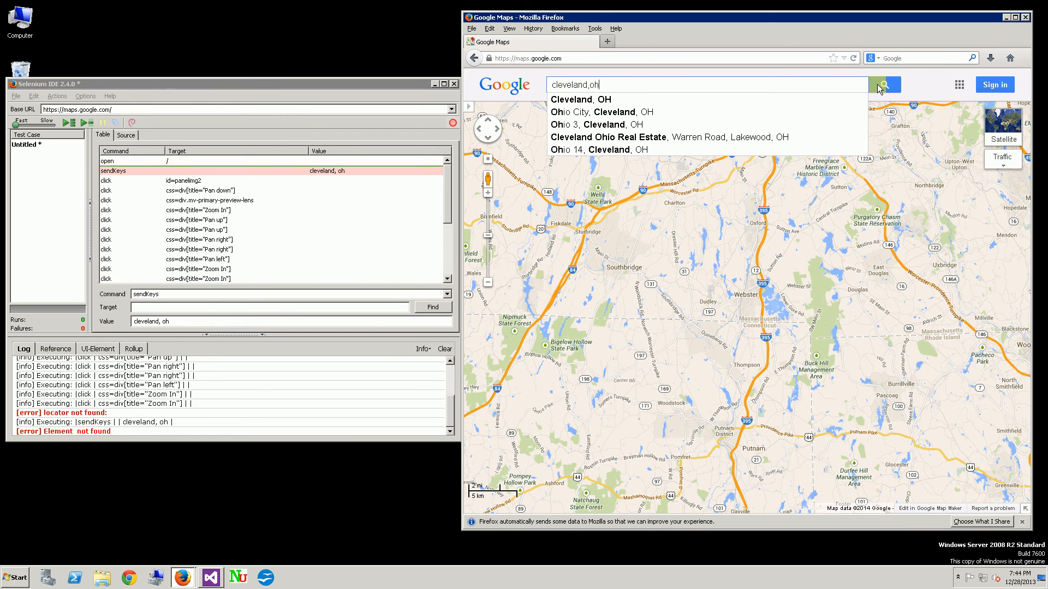
{"action": "left_click", "coordinate": [885, 84]}
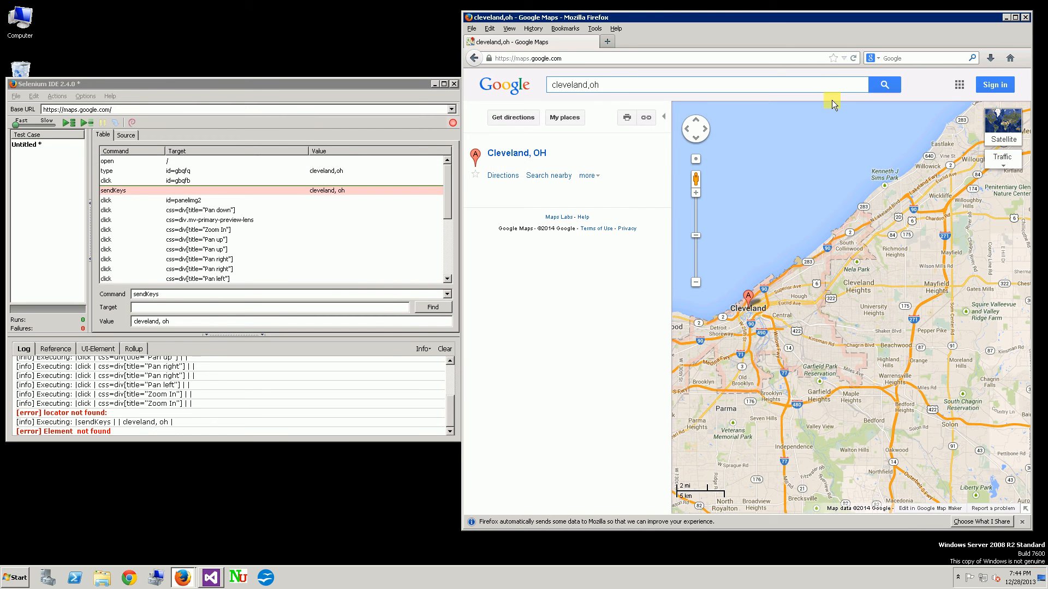
{"action": "mouse_move", "coordinate": [396, 224]}
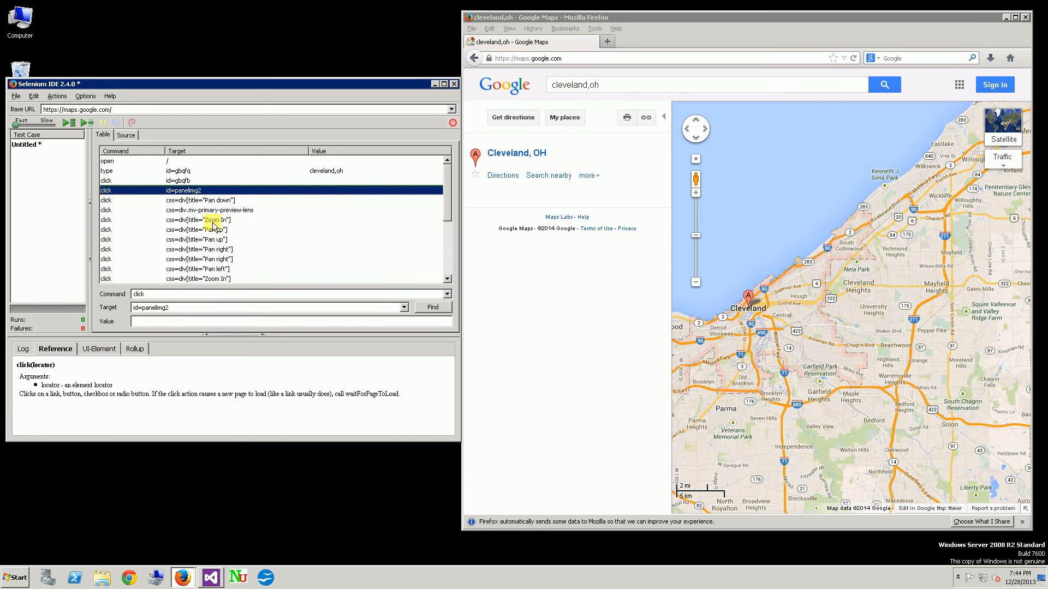
- Run the 'open' command, then select the type step and bring up its actions menu
{"action": "left_click", "coordinate": [59, 96]}
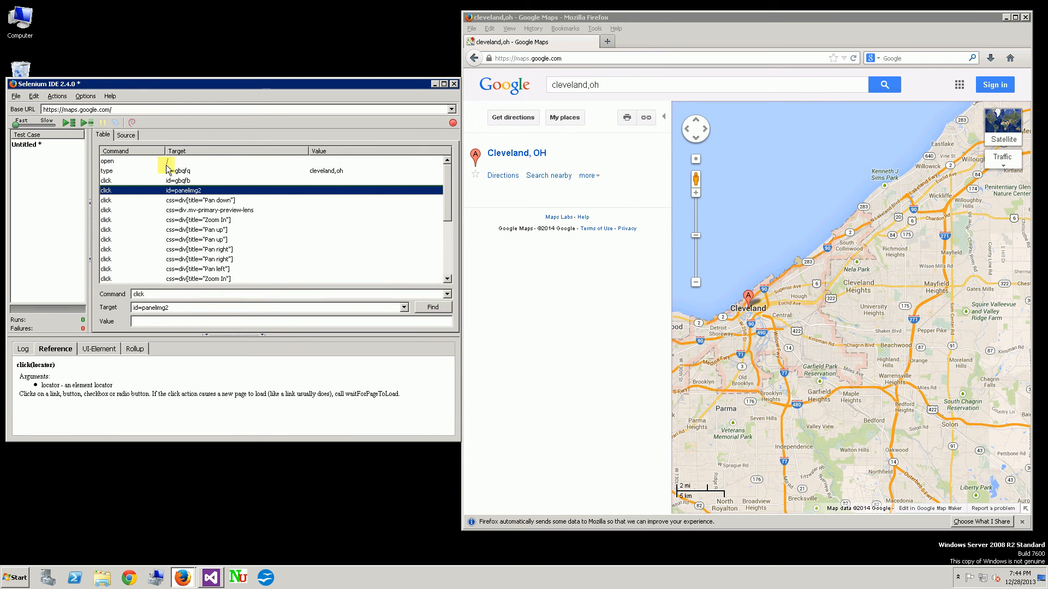
{"action": "left_click", "coordinate": [107, 161]}
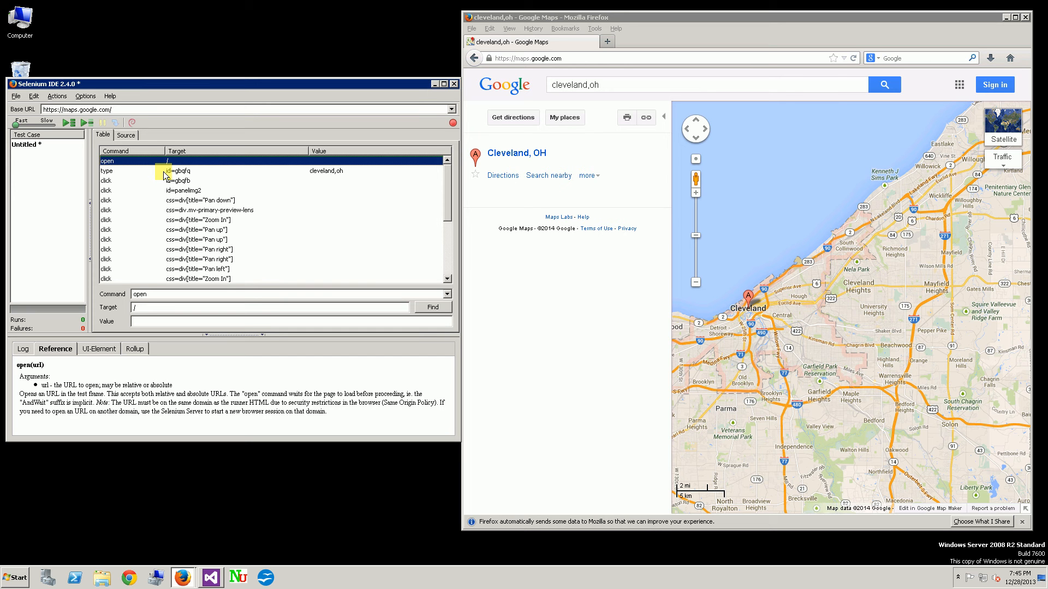
{"action": "left_click", "coordinate": [134, 161]}
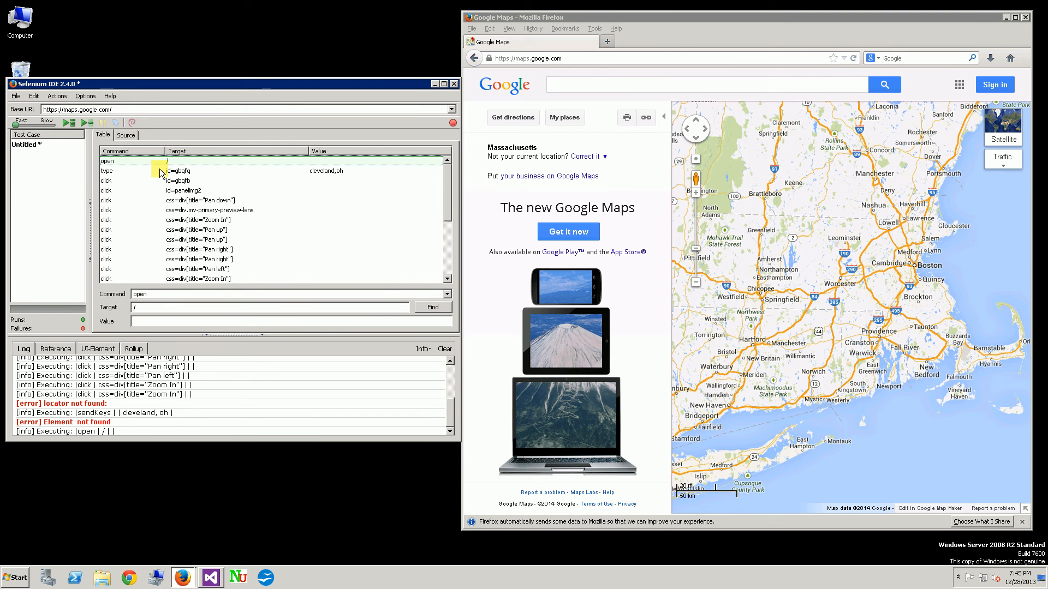
{"action": "left_click", "coordinate": [107, 170]}
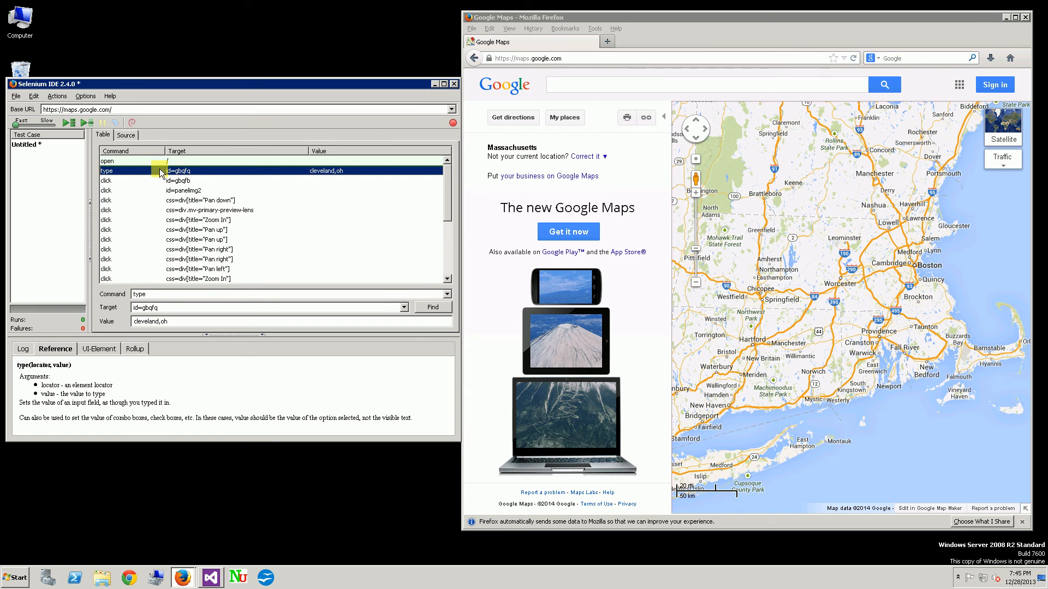
{"action": "right_click", "coordinate": [181, 171]}
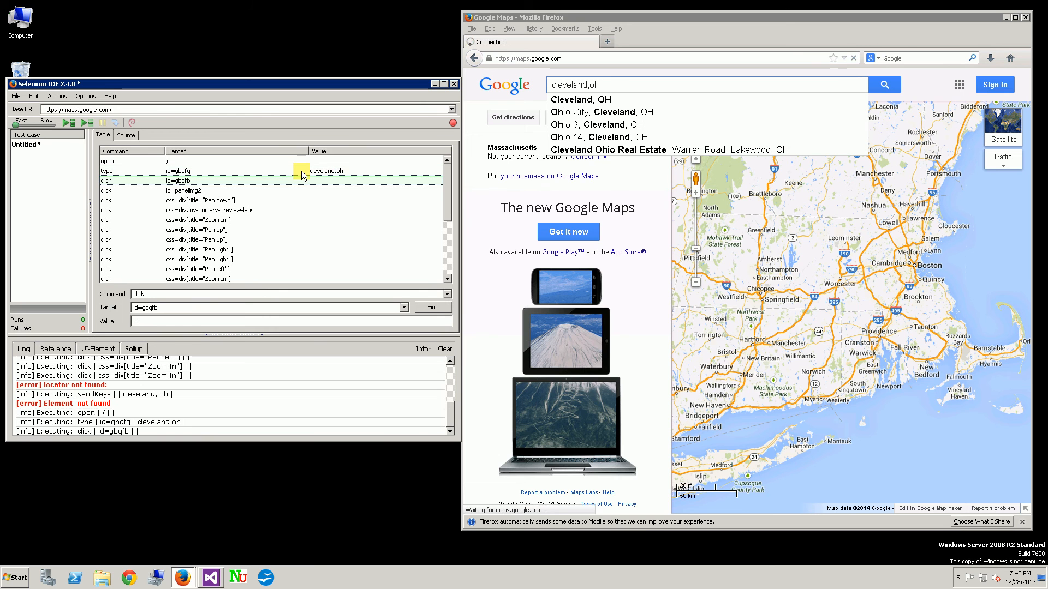
- Replay the test from the 'cleveland, oh' search through all pan and zoom steps to Clark Ave
{"action": "left_click", "coordinate": [884, 84]}
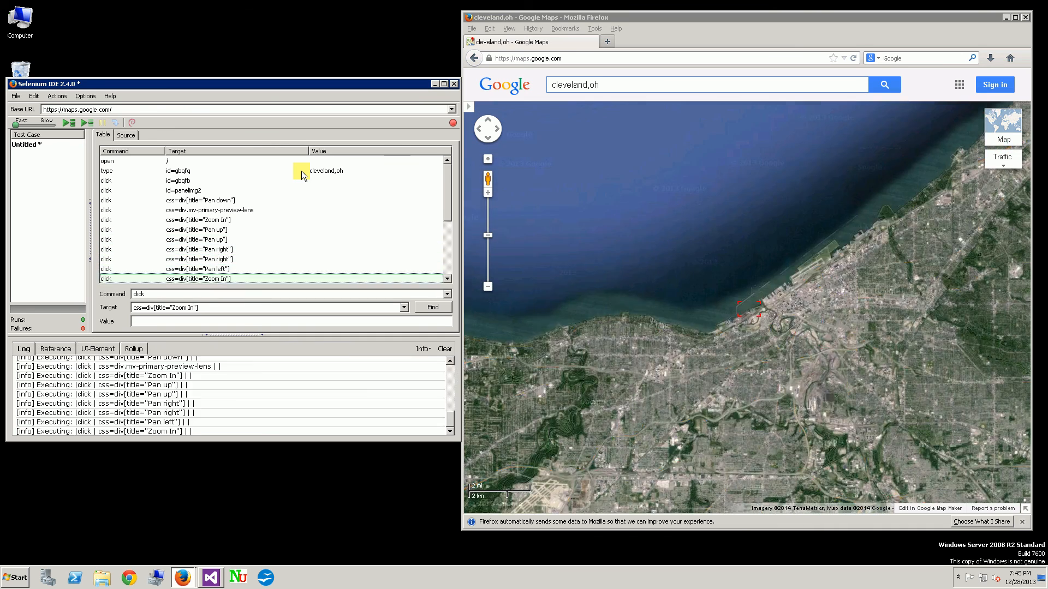
{"action": "left_click", "coordinate": [488, 193]}
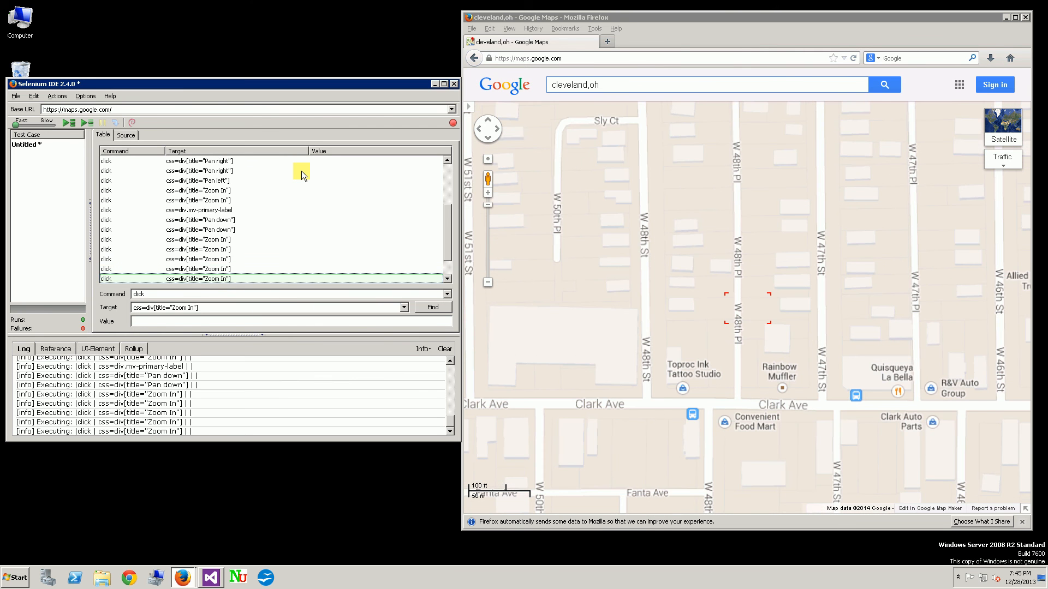
{"action": "type", "text": "cleveland, oh"}
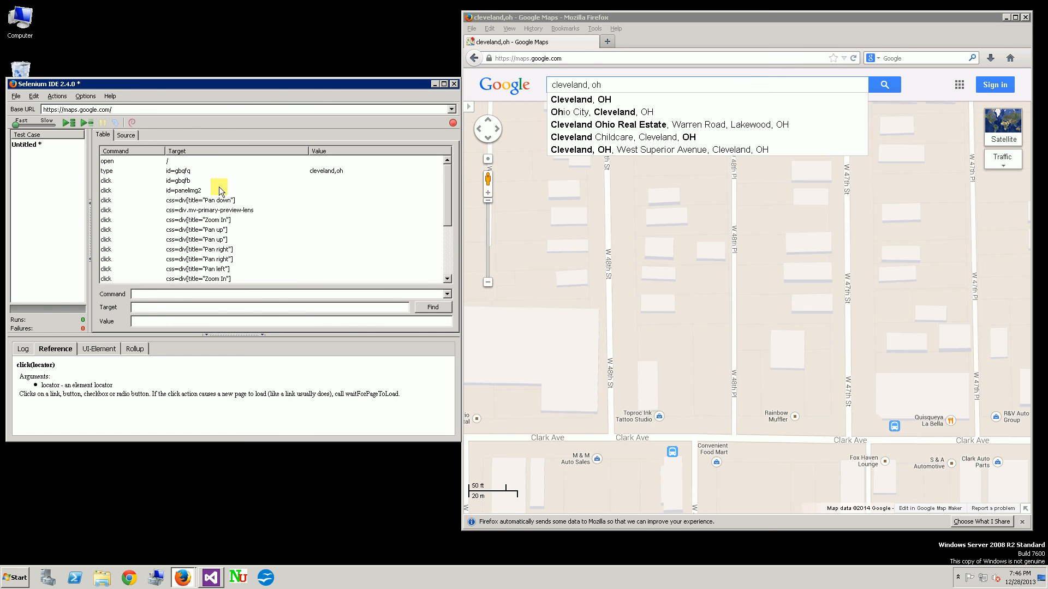
- Export the test as C# NUnit WebDriver, saved as SeleniumGoogleMapsWebDriver.cs in Downloads
{"action": "left_click", "coordinate": [105, 170]}
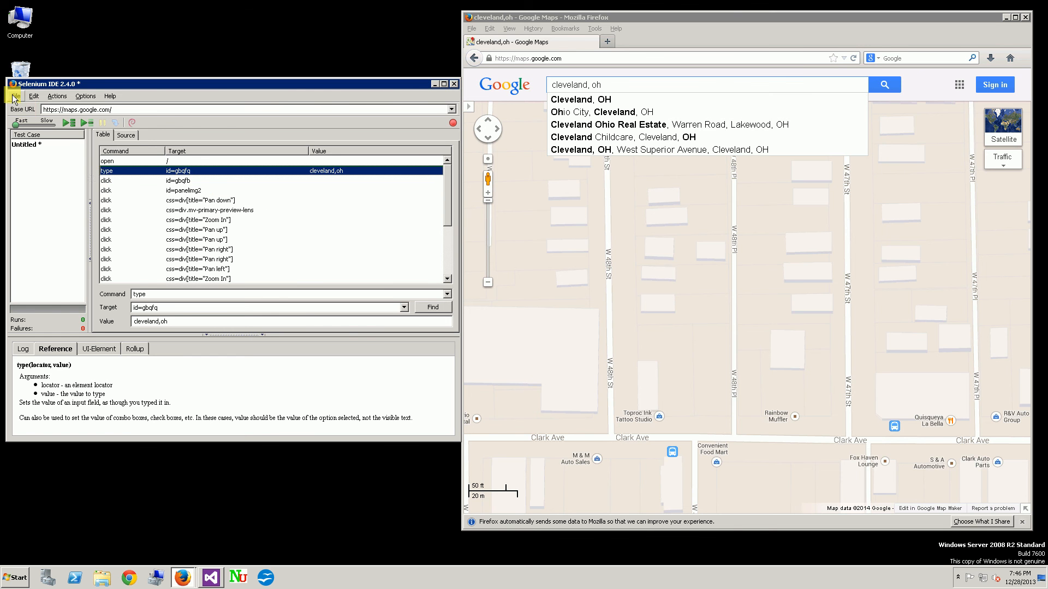
{"action": "left_click", "coordinate": [16, 95]}
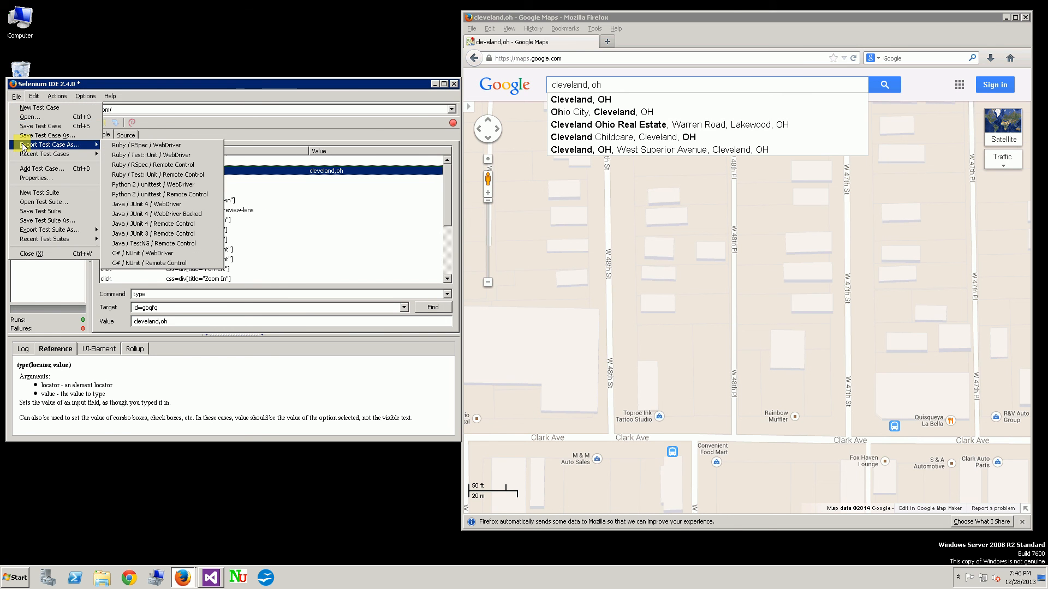
{"action": "mouse_move", "coordinate": [148, 253]}
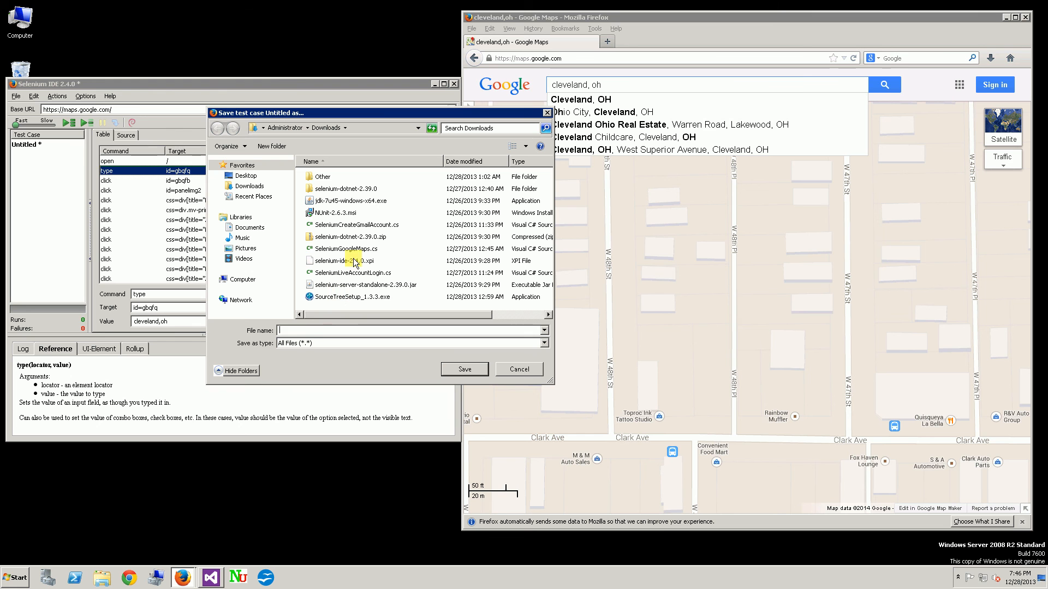
{"action": "left_click", "coordinate": [349, 249]}
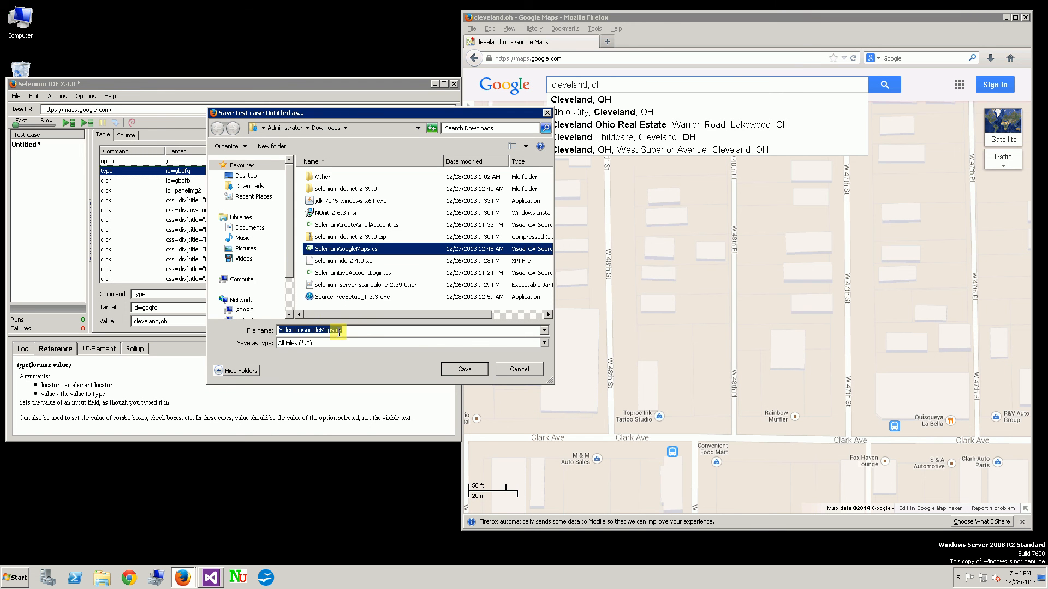
{"action": "type", "text": "WebD"}
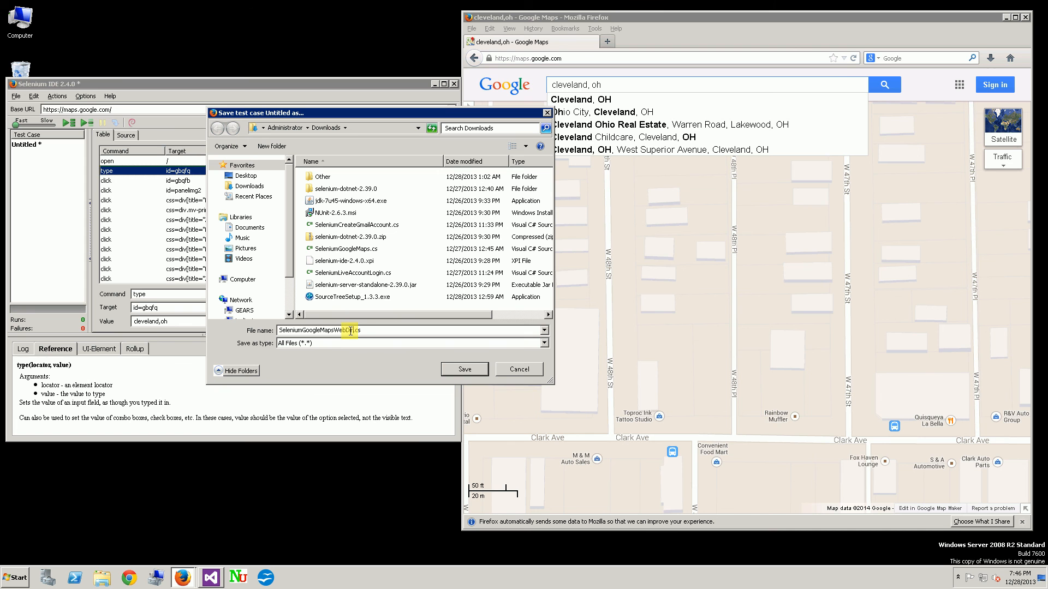
{"action": "type", "text": "river"}
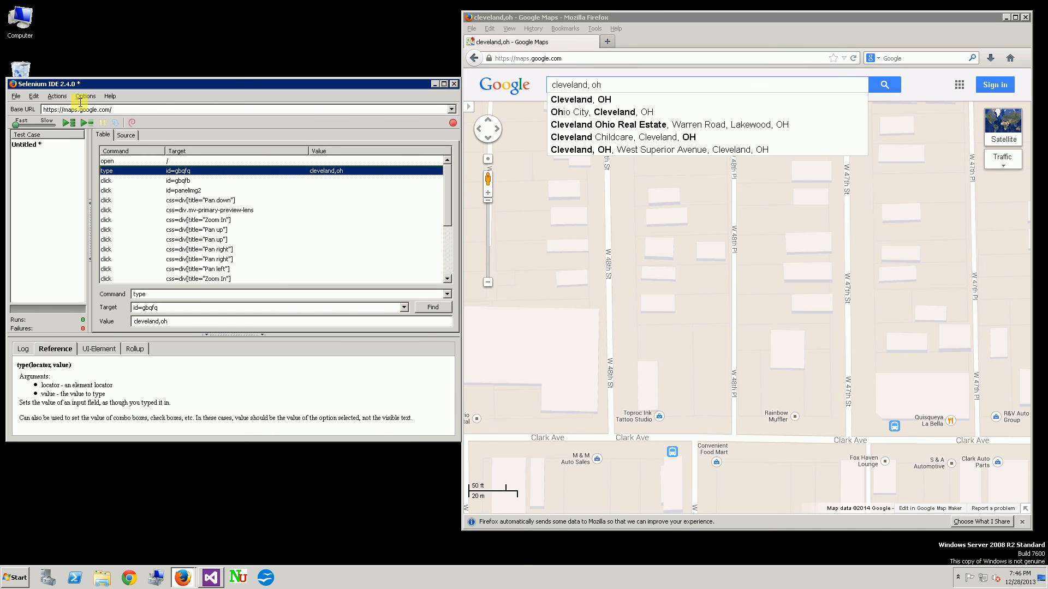
- Export as C# NUnit Remote Control, naming the file SeleniumGoogleMapsRemoteControl.cs in Downloads
{"action": "left_click", "coordinate": [15, 96]}
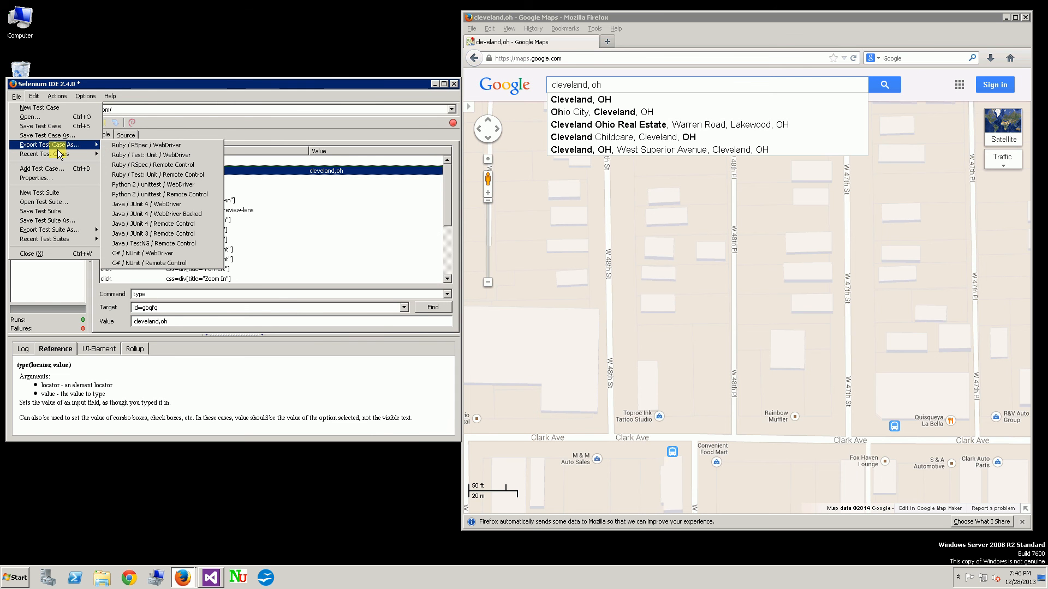
{"action": "mouse_move", "coordinate": [150, 262]}
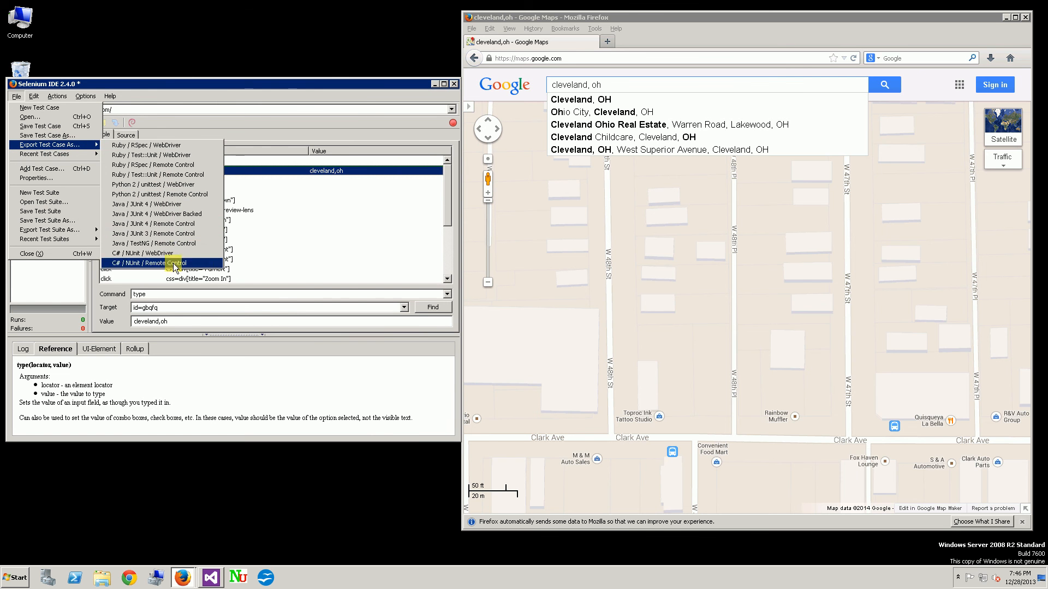
{"action": "left_click", "coordinate": [153, 263]}
{"action": "type", "text": "SeleniumGoogleMapsWebRemoteDriver.cs"}
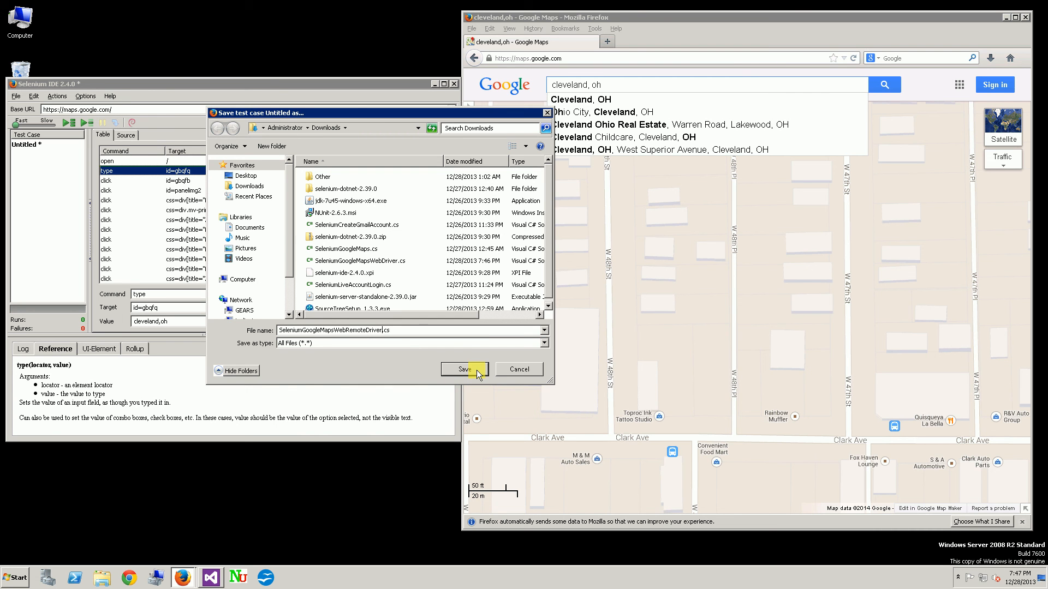
{"action": "double_click", "coordinate": [348, 330]}
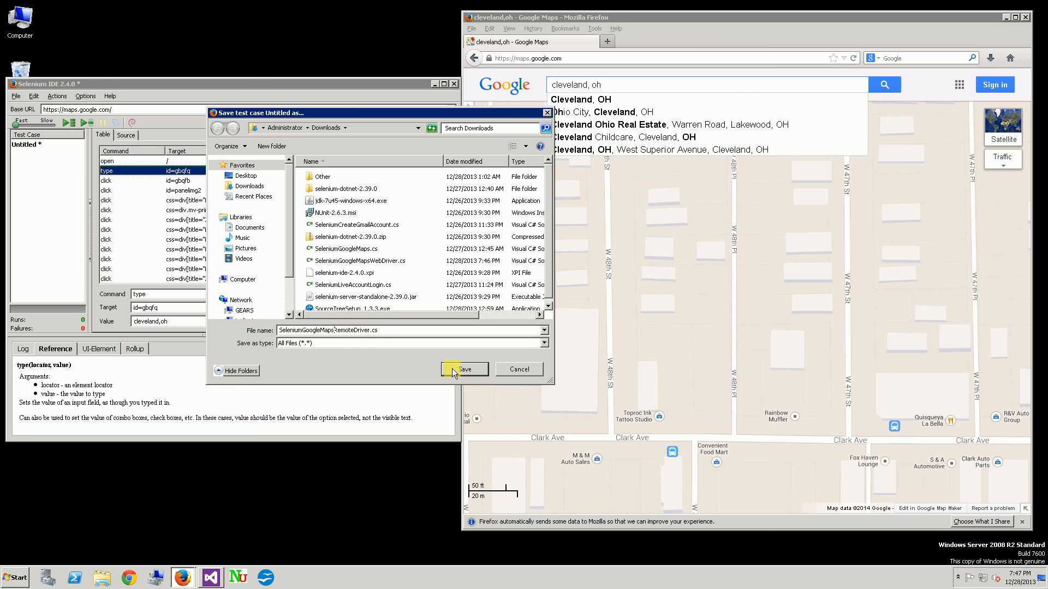
{"action": "mouse_move", "coordinate": [462, 369]}
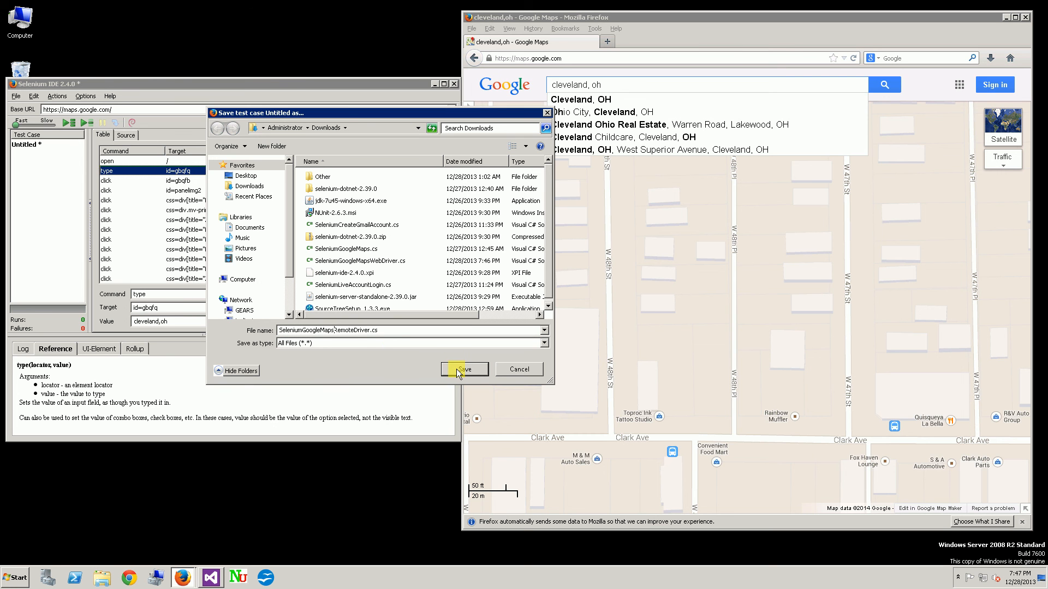
{"action": "left_click", "coordinate": [401, 330]}
{"action": "type", "text": "C"}
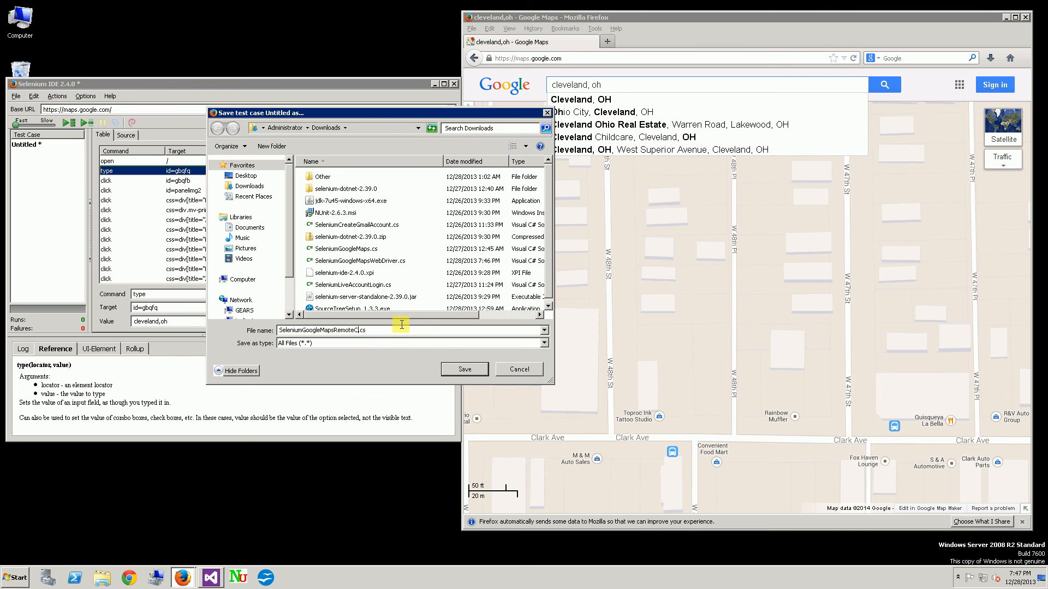
{"action": "type", "text": "ontrol"}
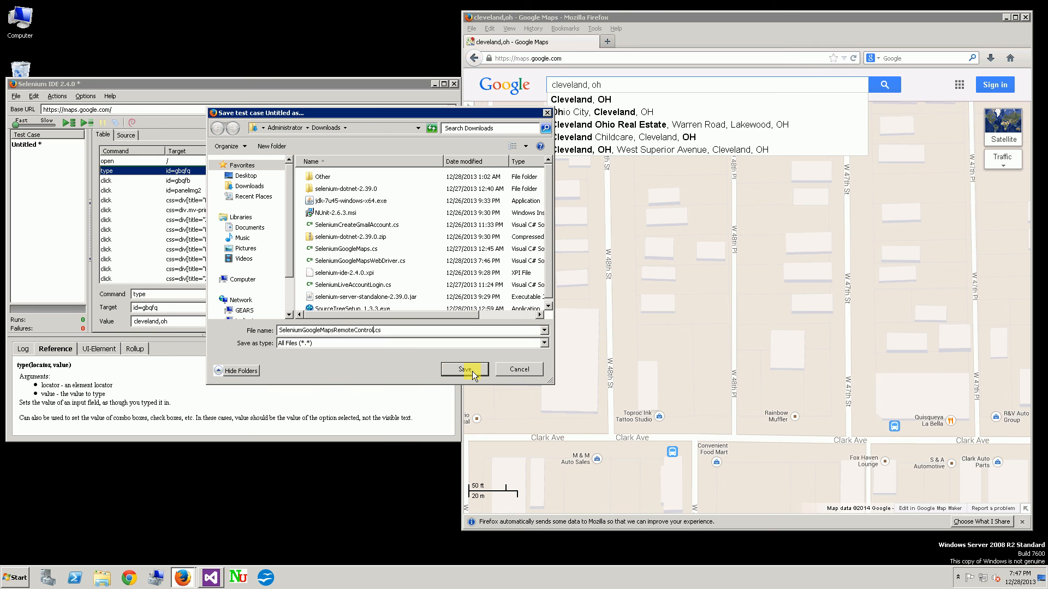
{"action": "mouse_move", "coordinate": [558, 354]}
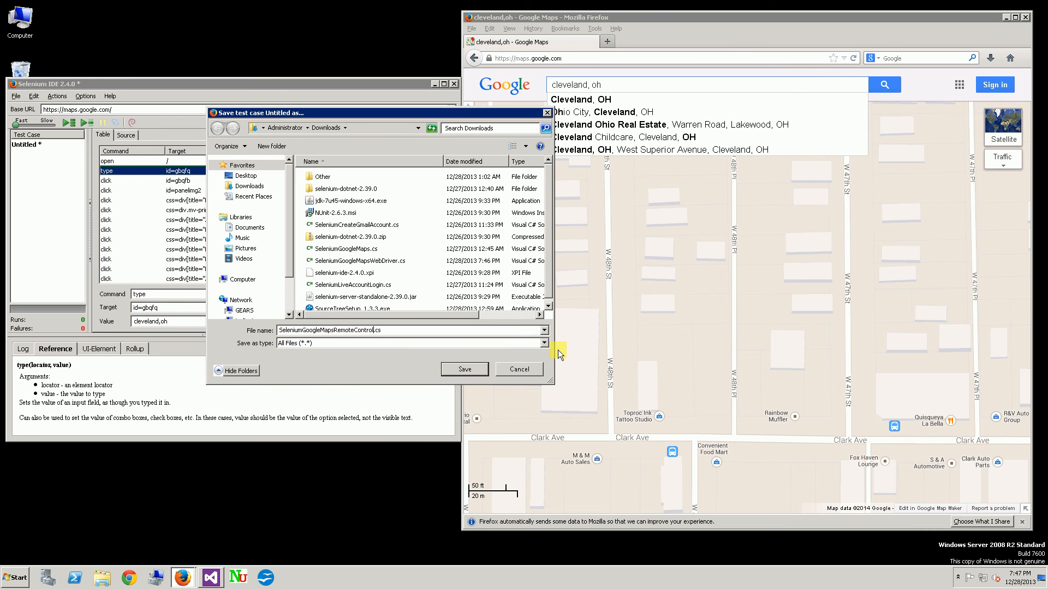